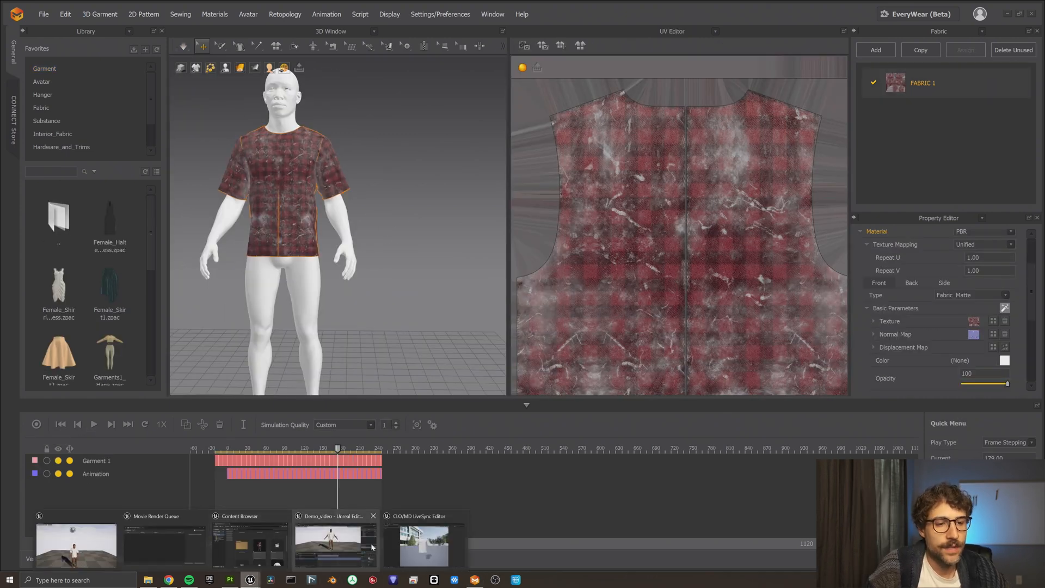
Step: Minimize Marvelous Designer's red plaid t-shirt scene from the taskbar to show the desktop
left_click(332, 540)
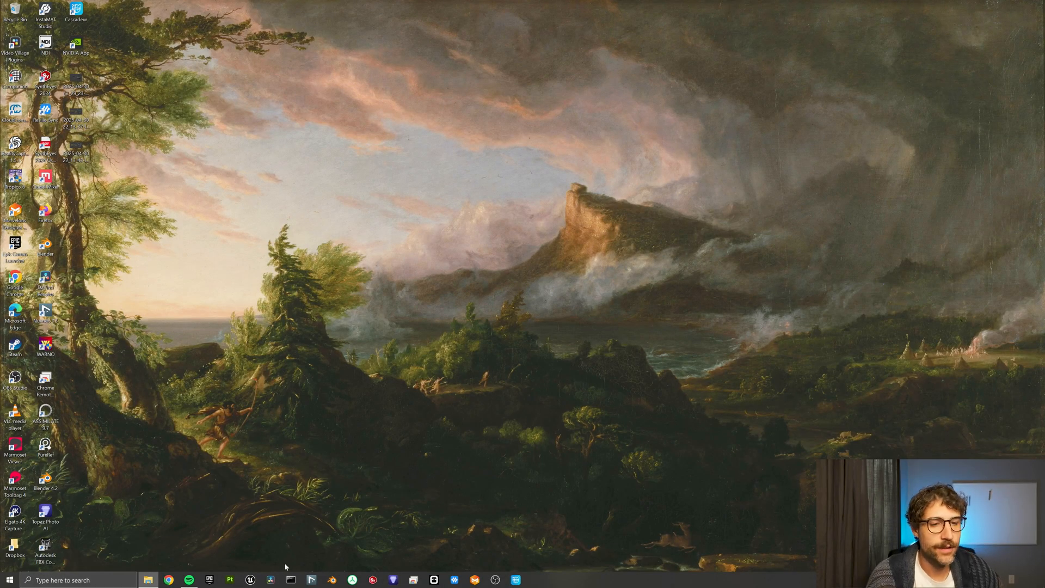
Step: Launch Chrome from the taskbar and go to connect.clo-set.com/livesync
left_click(250, 578)
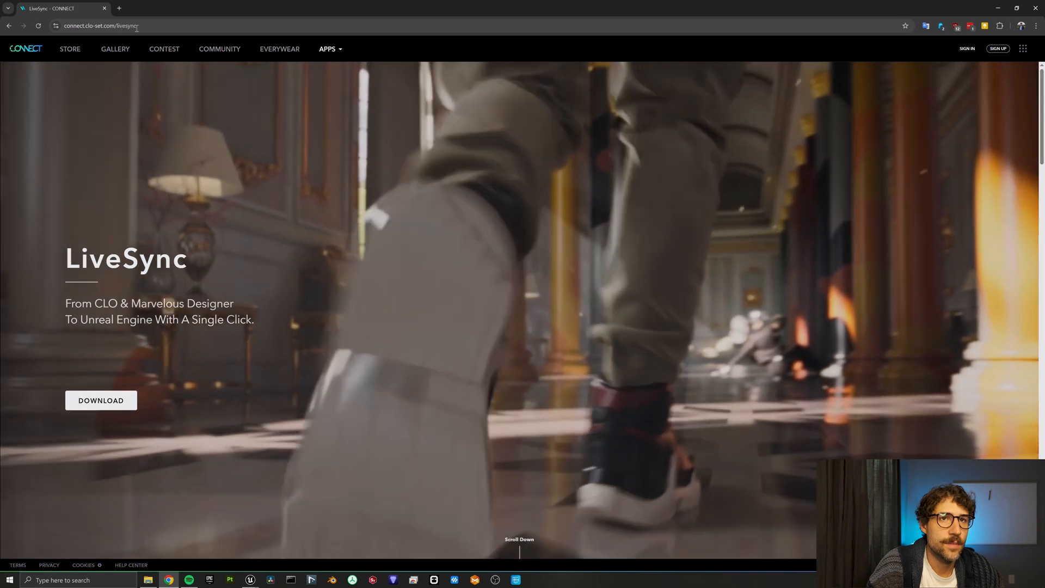
Step: Scroll down the LiveSync page and download the plugin with Get LiveSync
scroll("down", 3)
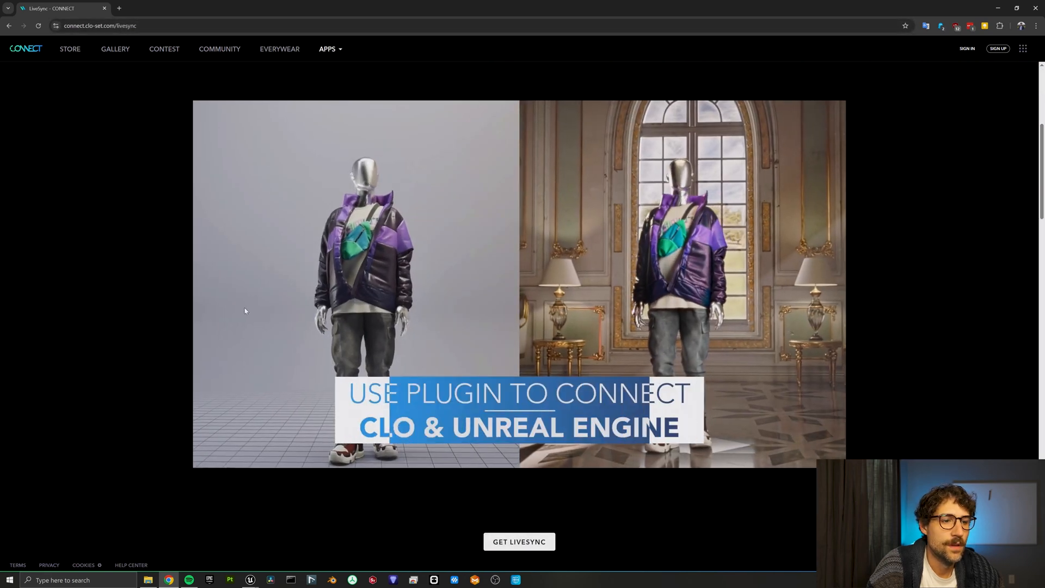
left_click(518, 541)
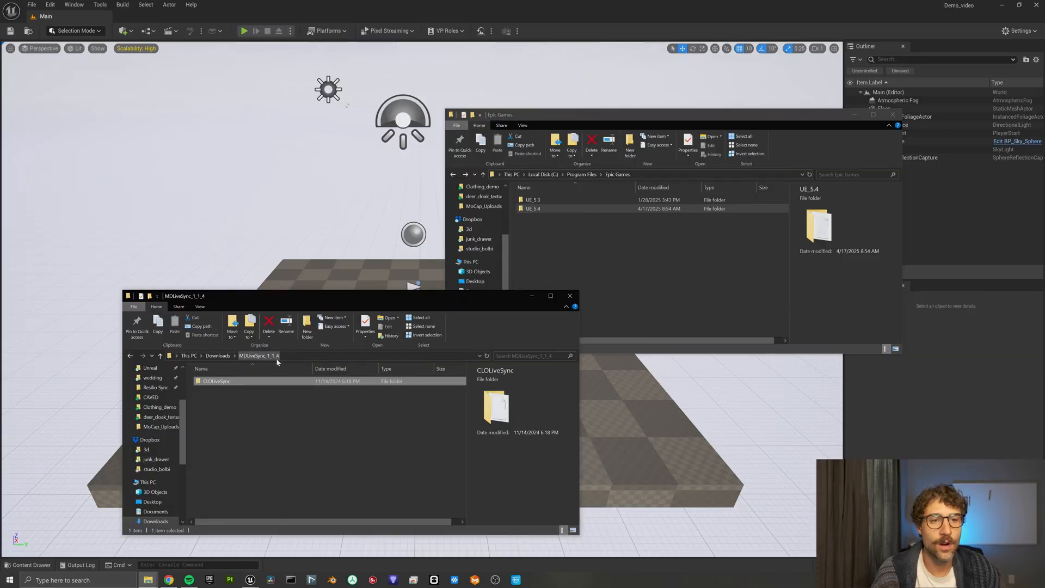
Step: Browse into UE_5.4 > Engine > Plugins > Marketplace as the CLOLiveSync destination
left_click(533, 207)
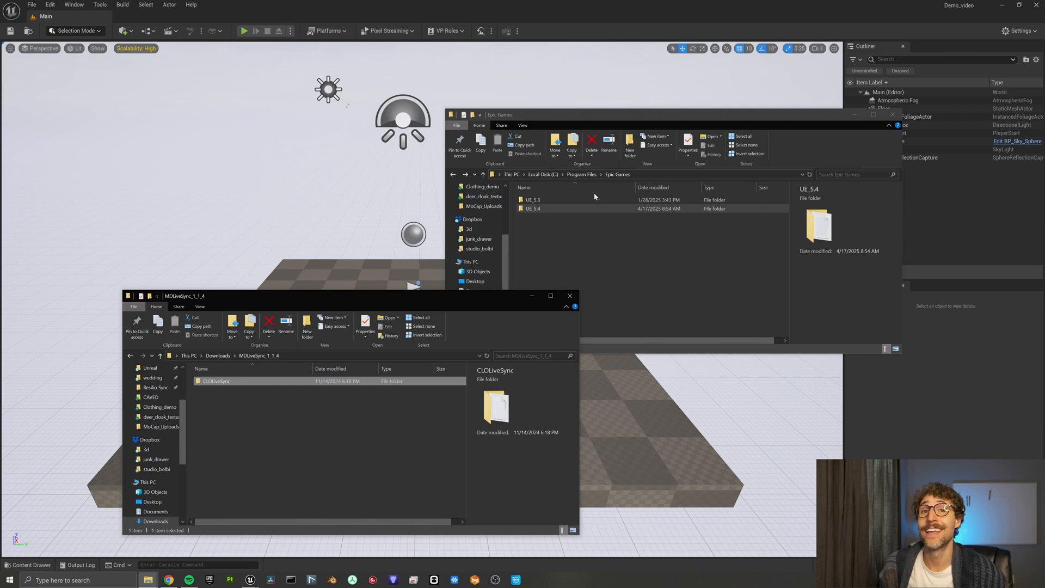
mouse_move(629, 188)
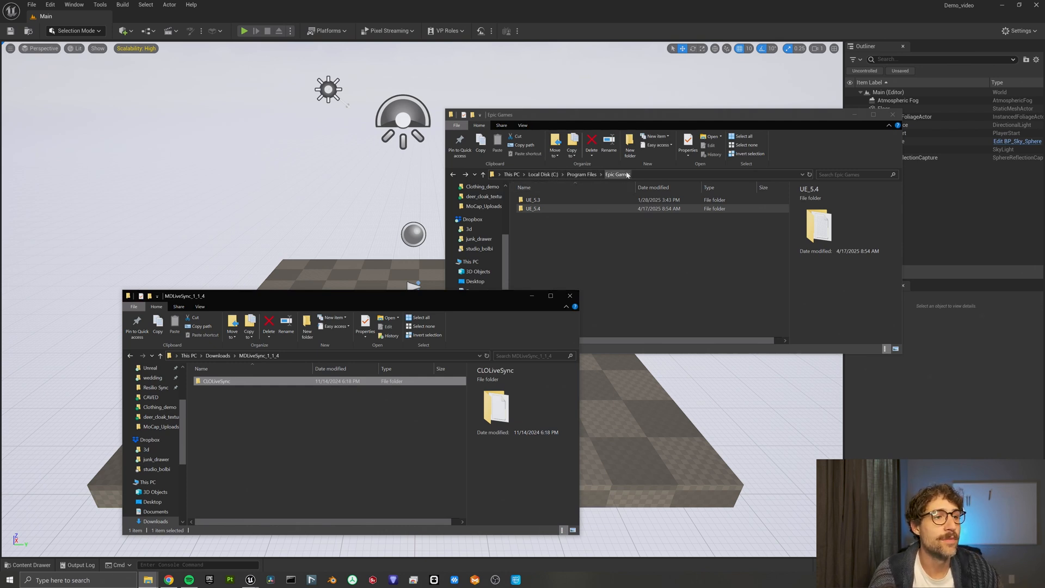
double_click(532, 208)
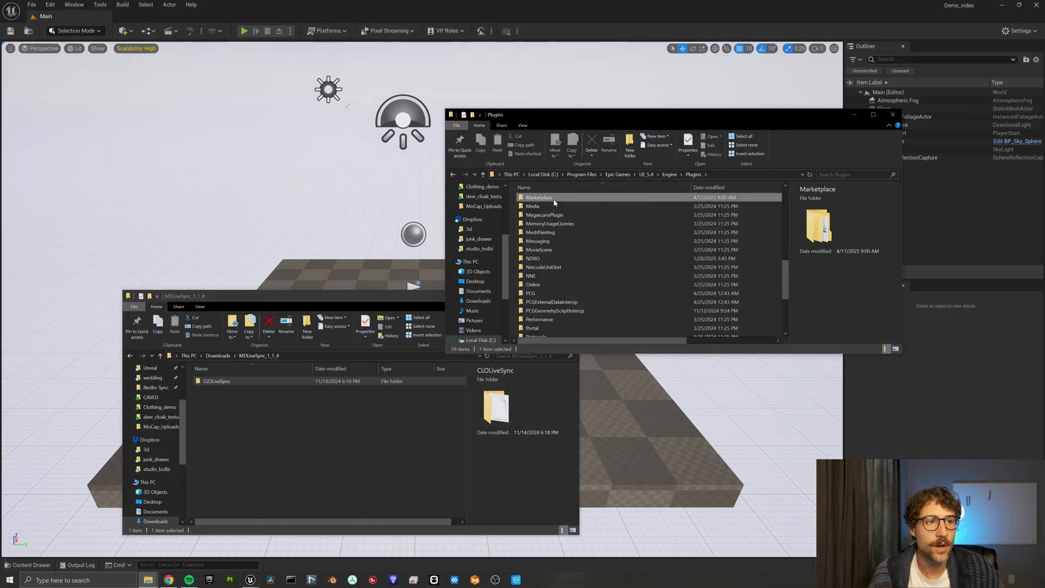
double_click(539, 197)
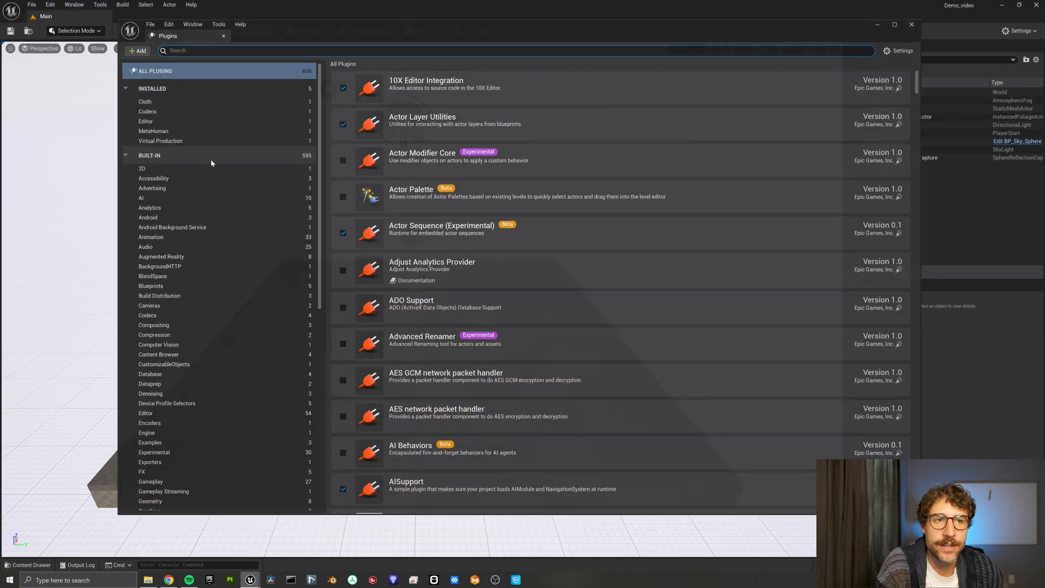
Step: Enable the Substance in UE5 and MetaHuman plugins, confirming the experimental warning
type("substa")
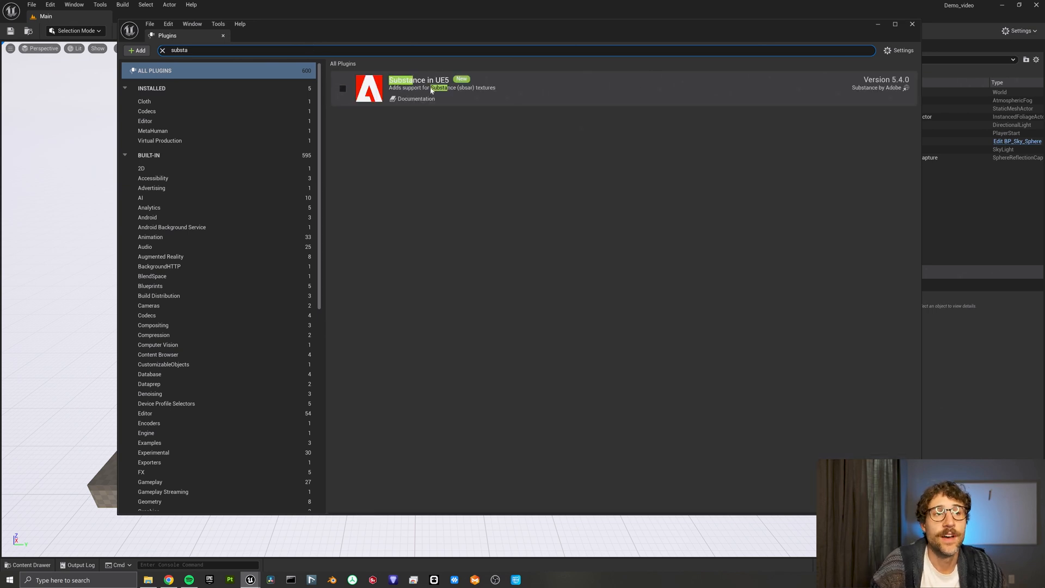
left_click(342, 89)
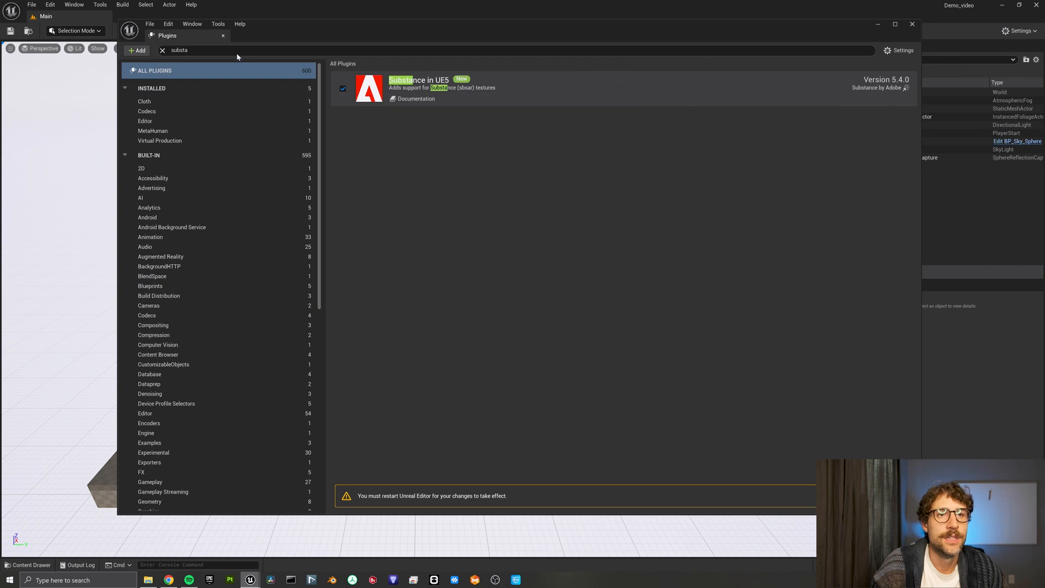
type("metahumans")
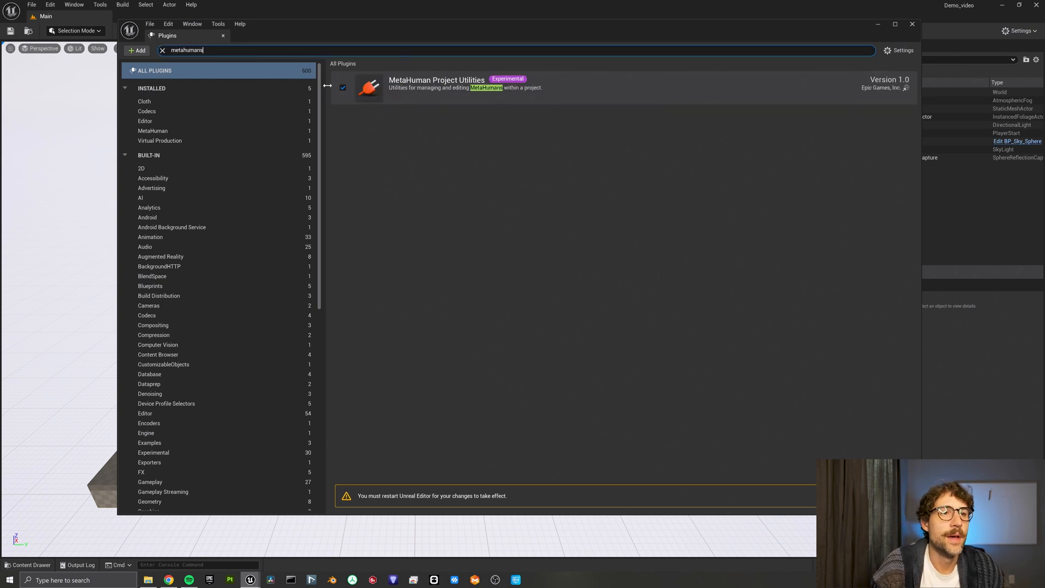
key("Backspace")
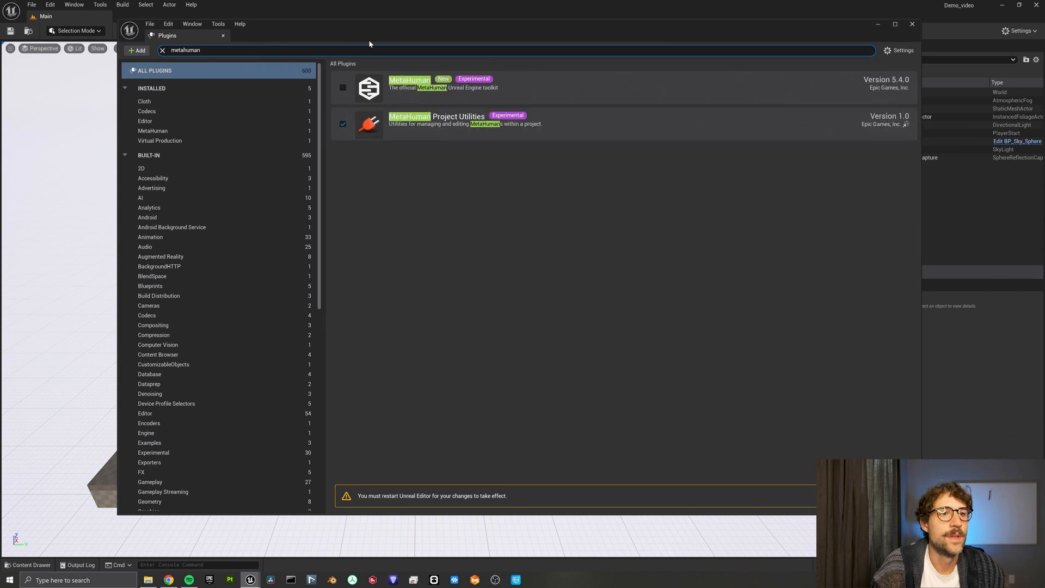
left_click(343, 88)
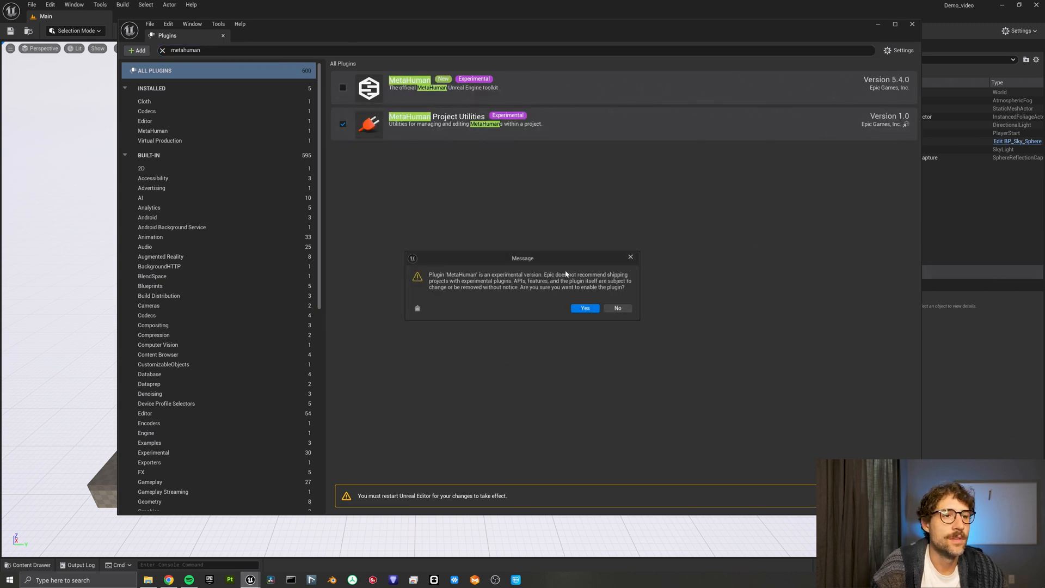
left_click(583, 308)
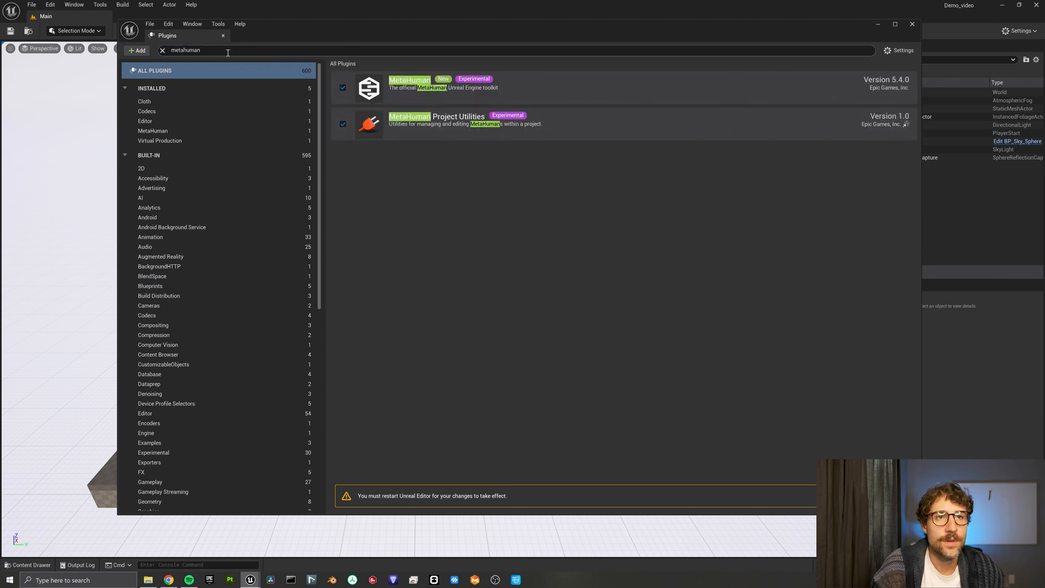
Step: Search 'livesync' and enable the CLO/Marvelous Designer LiveSync plugin
left_click(163, 50)
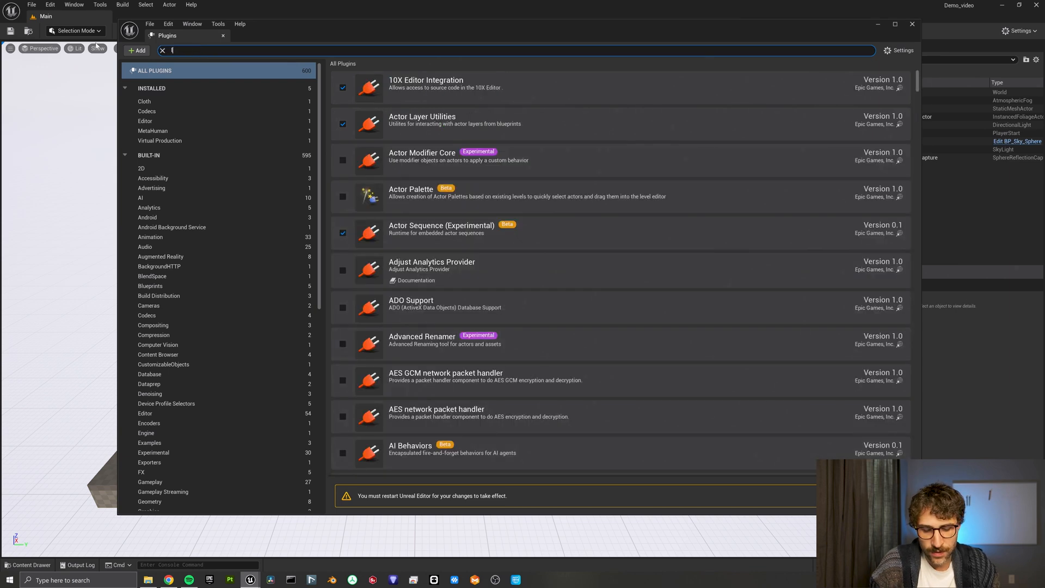
type("livesync")
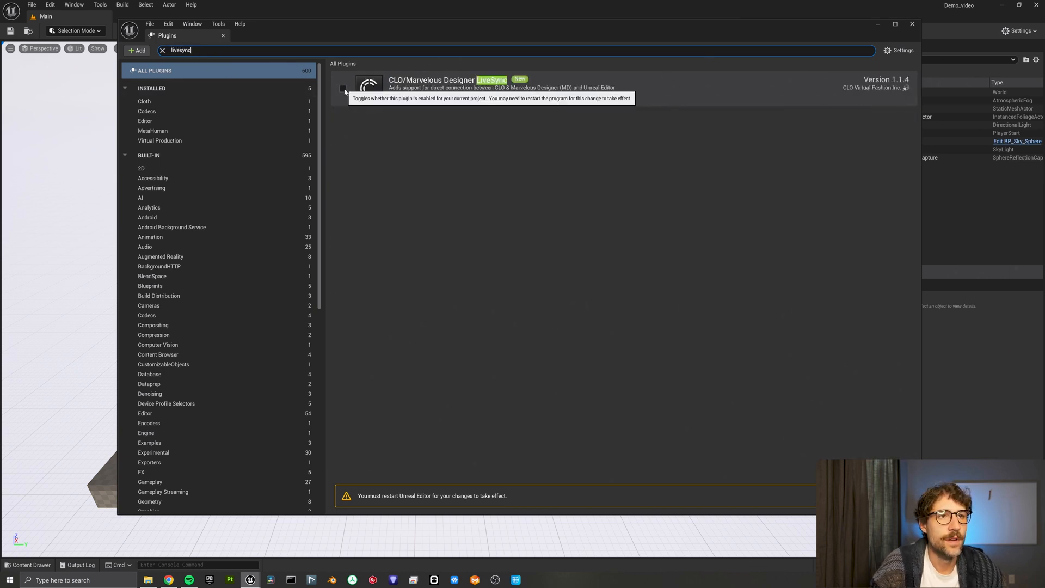
left_click(342, 88)
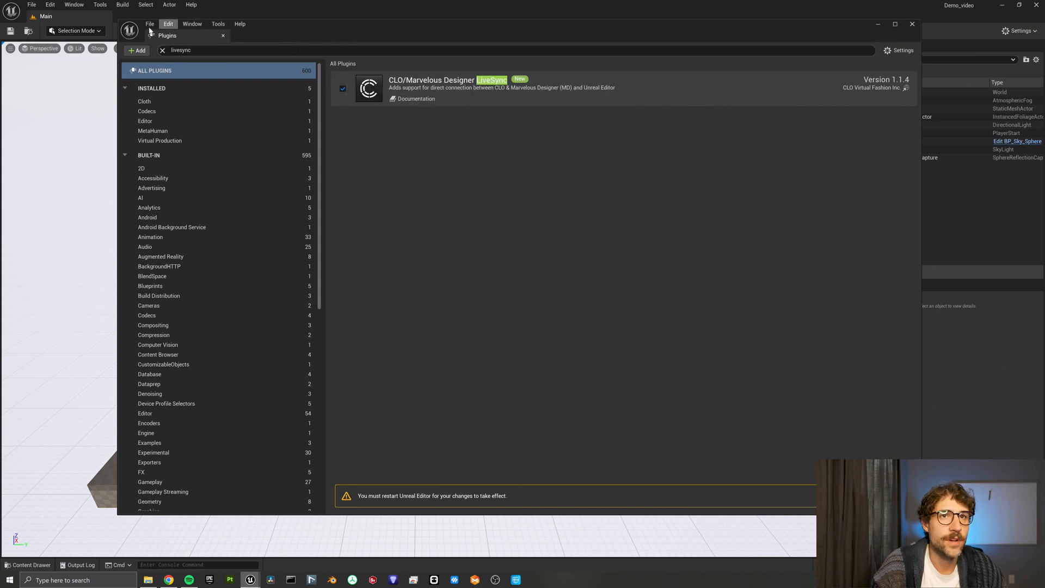
left_click(49, 5)
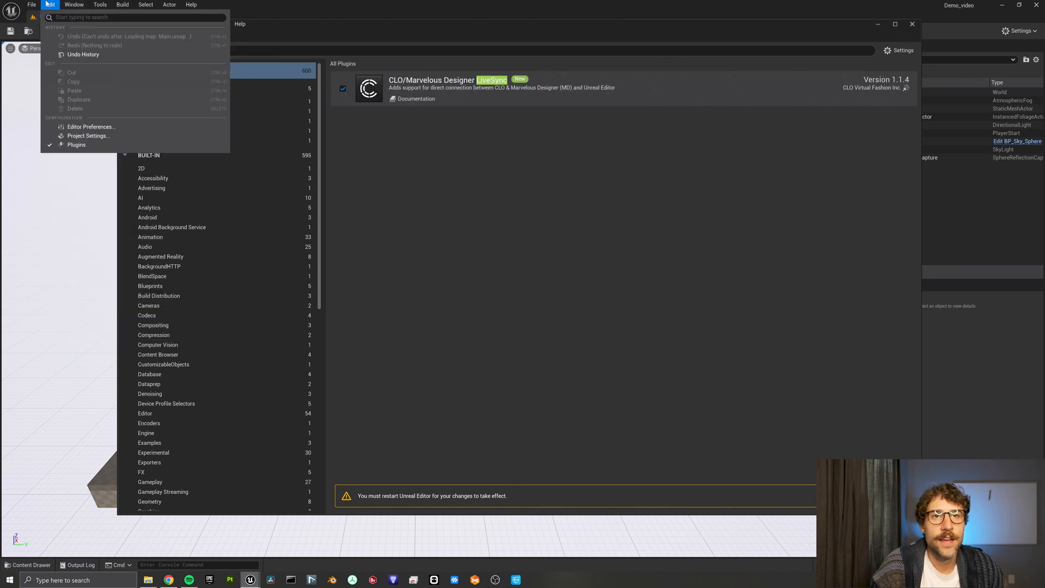
Step: Set the Windows platform Default RHI to DirectX 11 in Project Settings
left_click(88, 135)
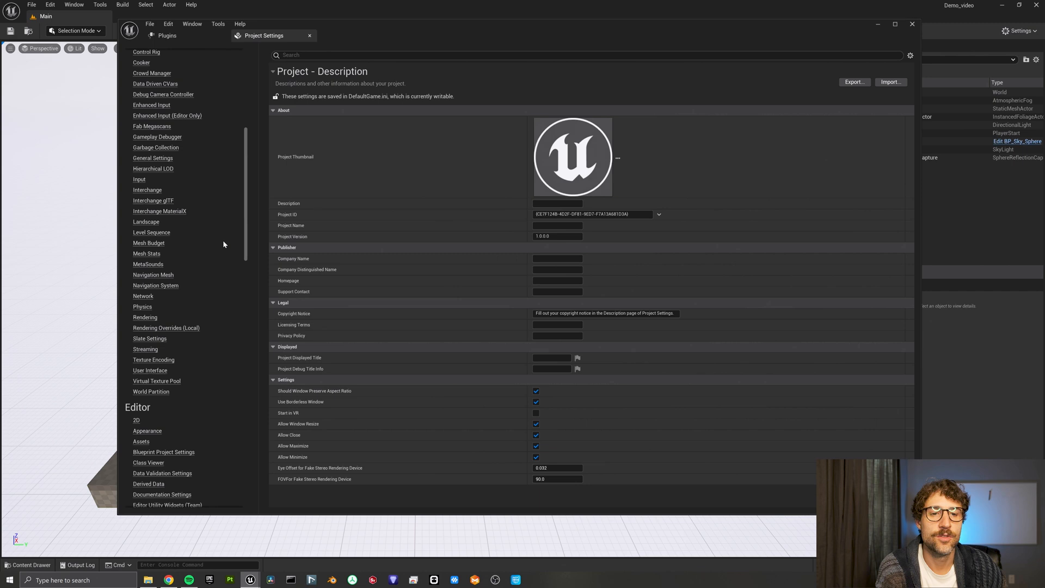
scroll("down", 3)
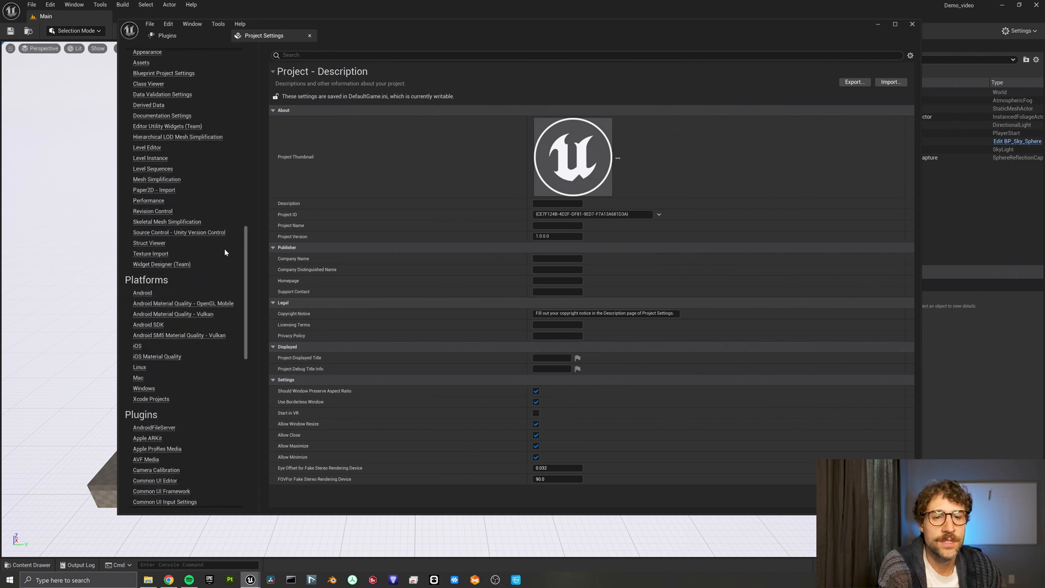
left_click(143, 388)
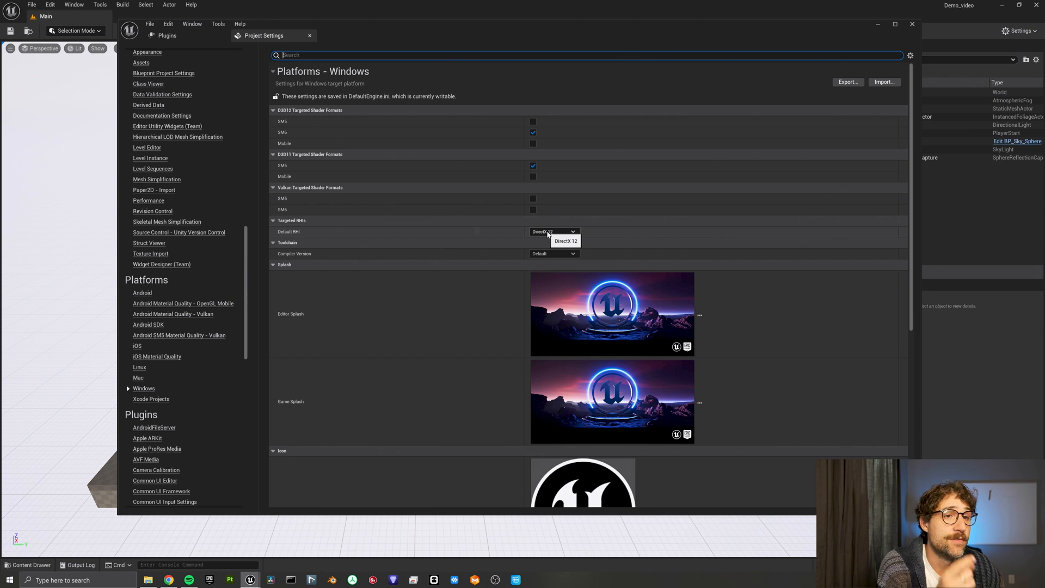
left_click(553, 231)
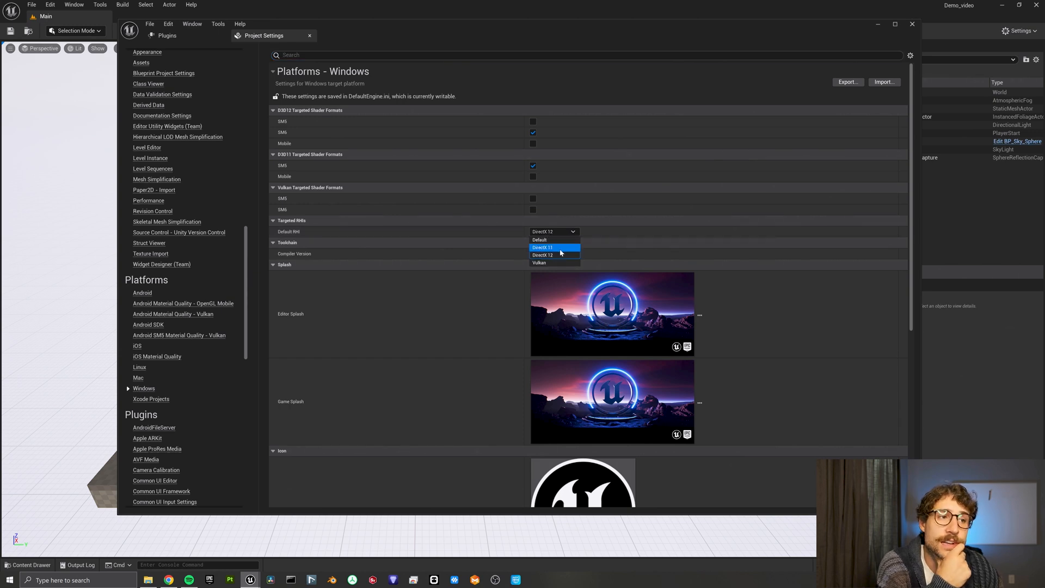
left_click(542, 247)
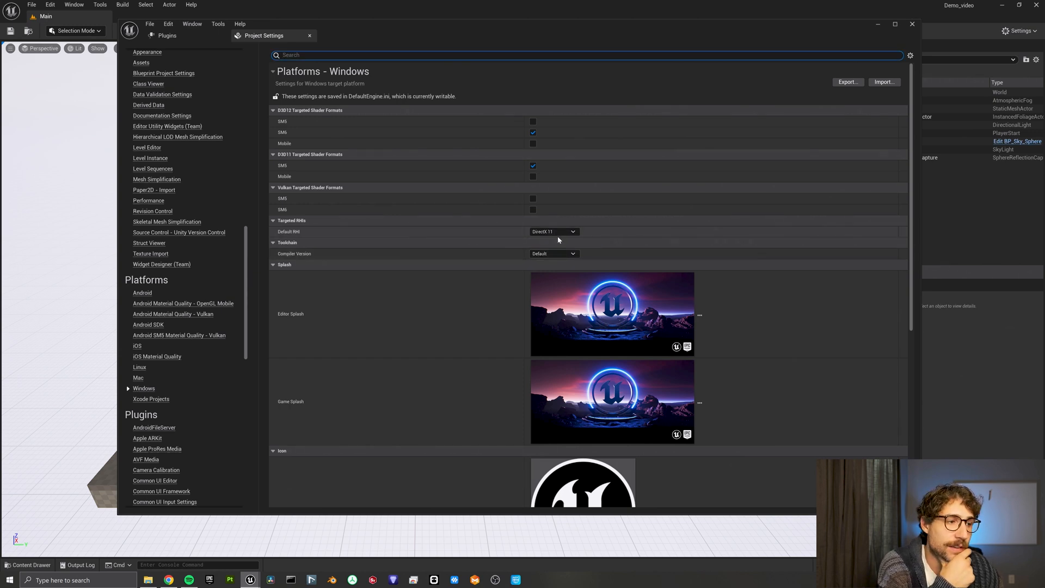
Step: Search 'transparency' and turn on Enable Order Independent Transparency
left_click(466, 55)
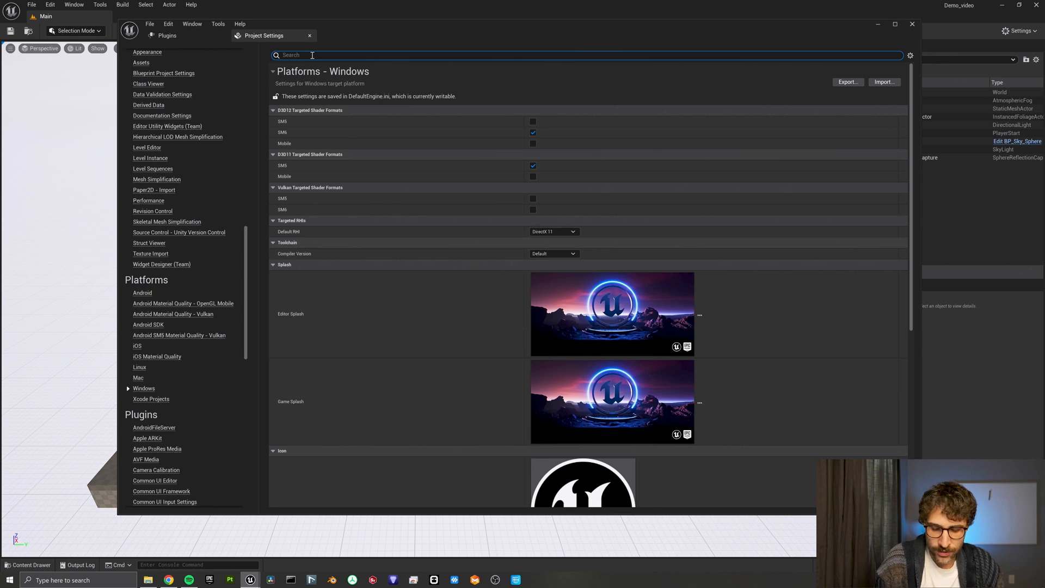
type("transpe")
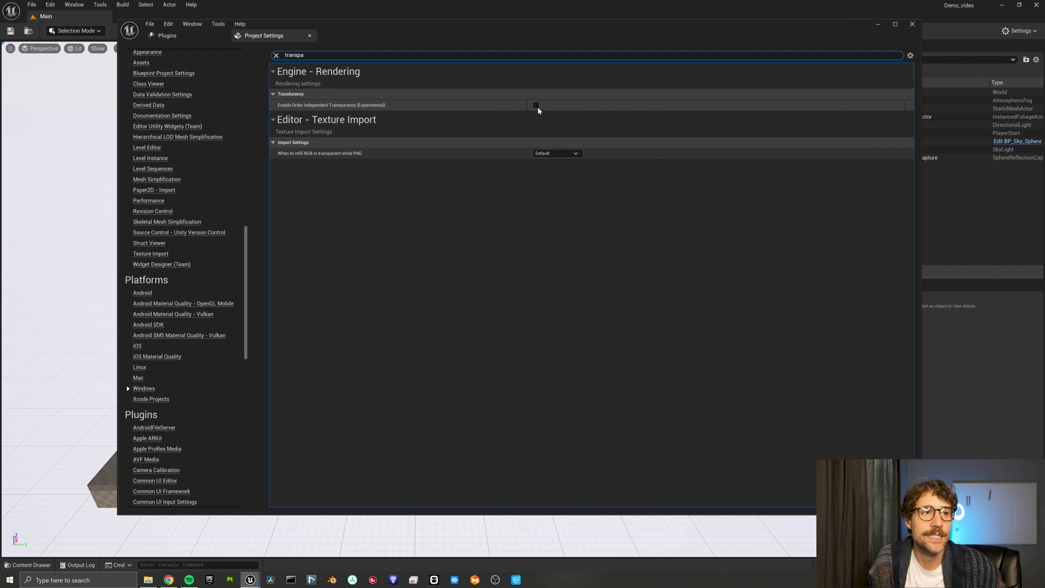
left_click(912, 24)
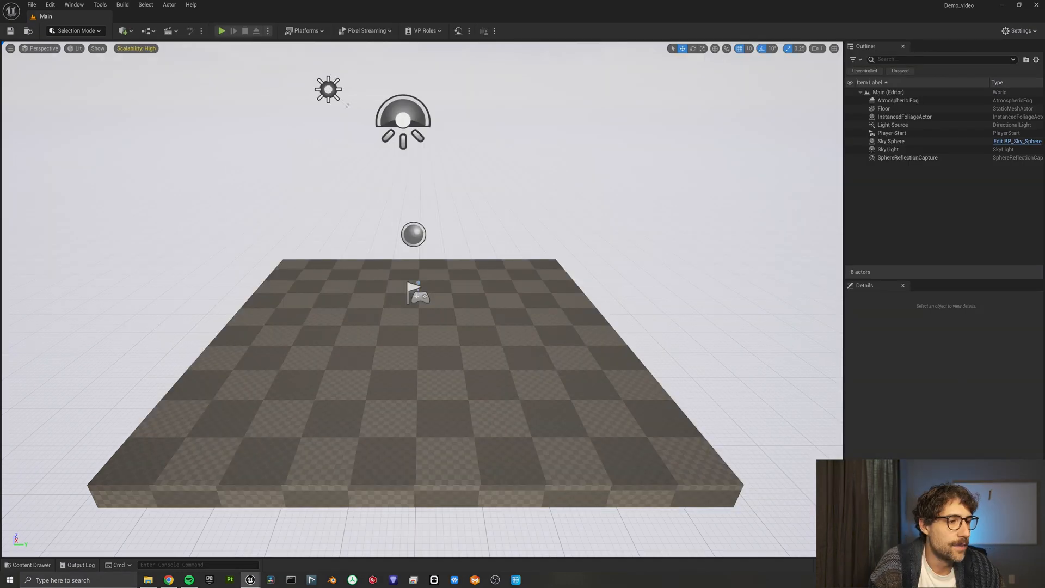
Step: Import content from the Add menu to bring BP_Kellan into the level
left_click(123, 31)
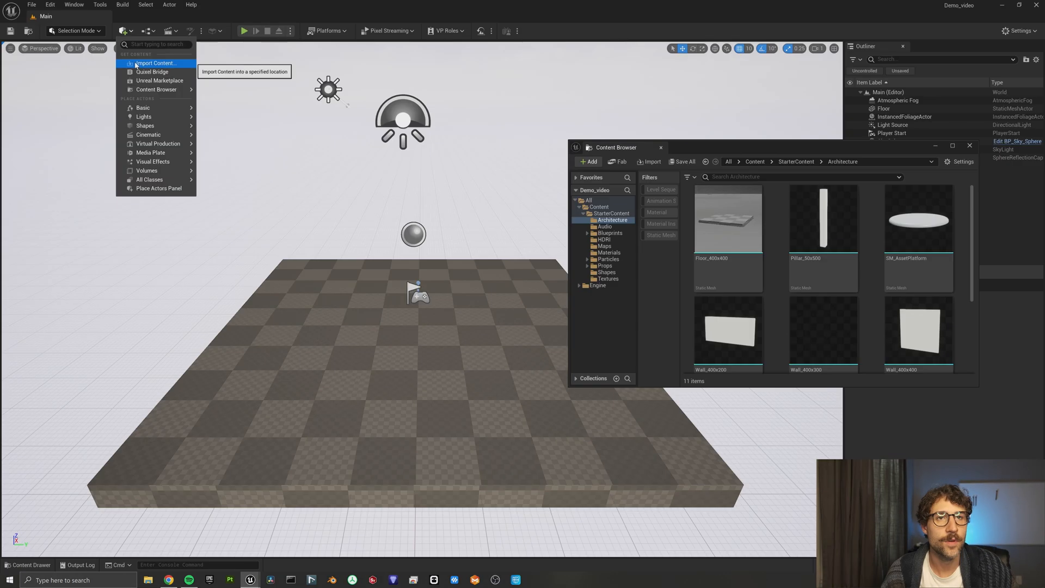
left_click(152, 71)
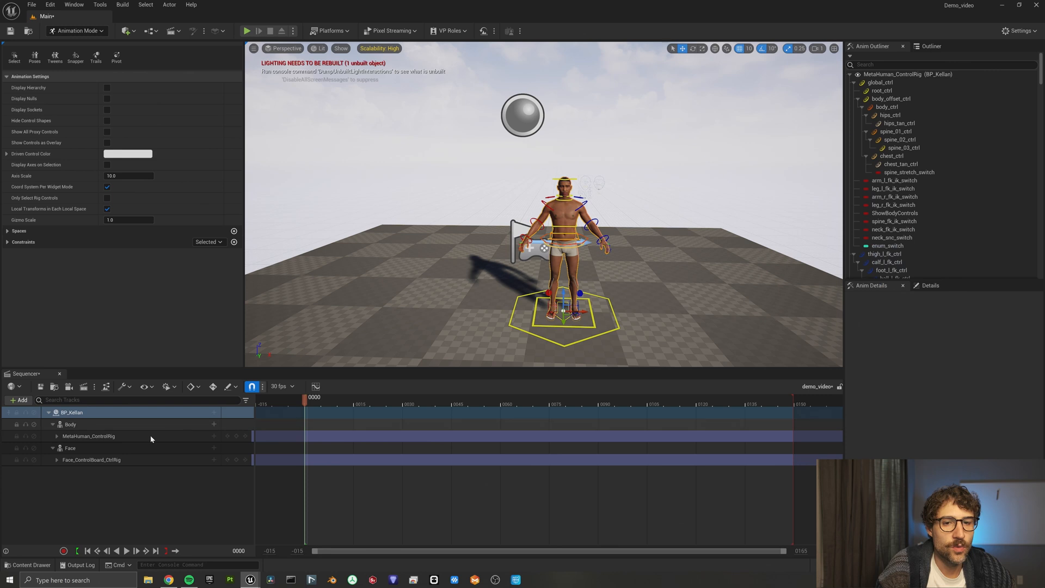
Step: Key the right upper arm around frame 105, collapse MetaHuman_ControlRig, right-click Body
left_click(89, 436)
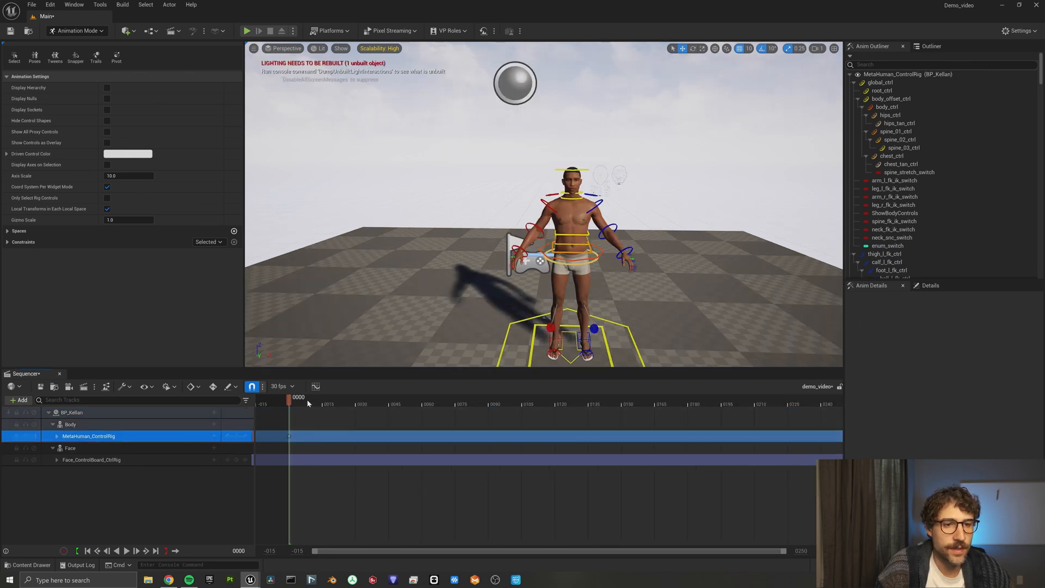
left_click(553, 404)
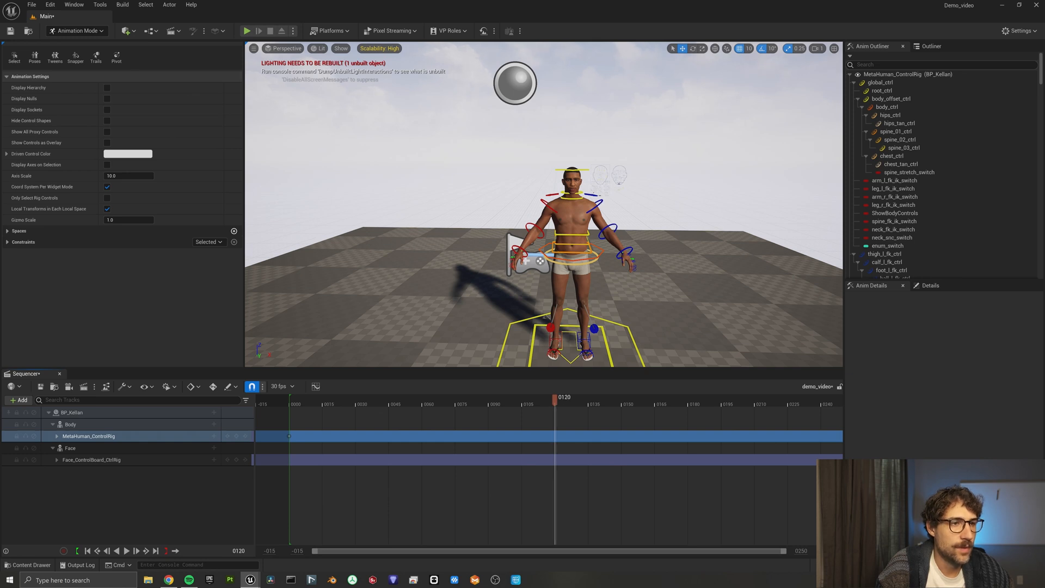
left_click(587, 193)
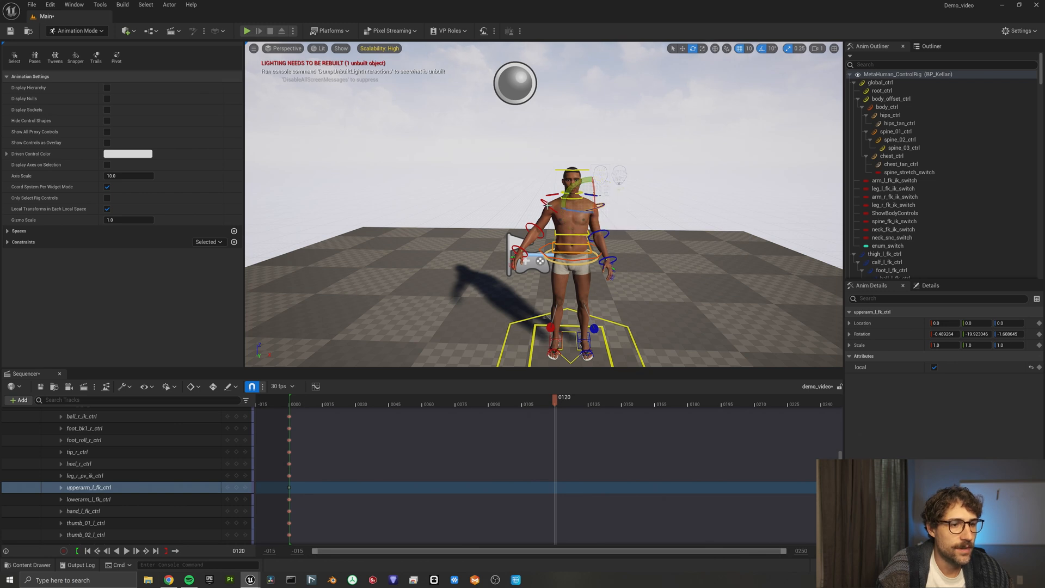
left_click(88, 487)
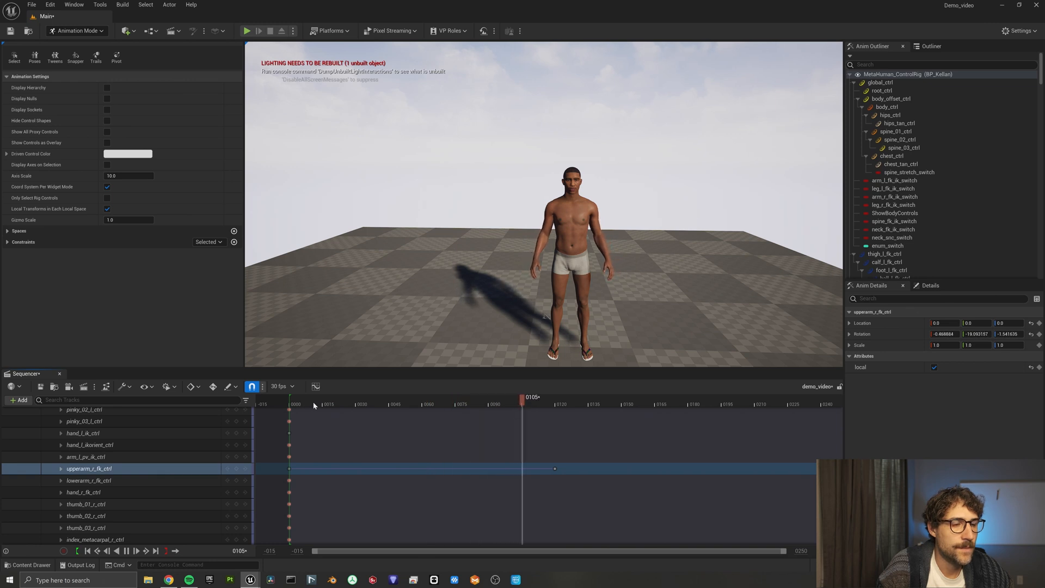
left_click_drag(523, 396, 586, 397)
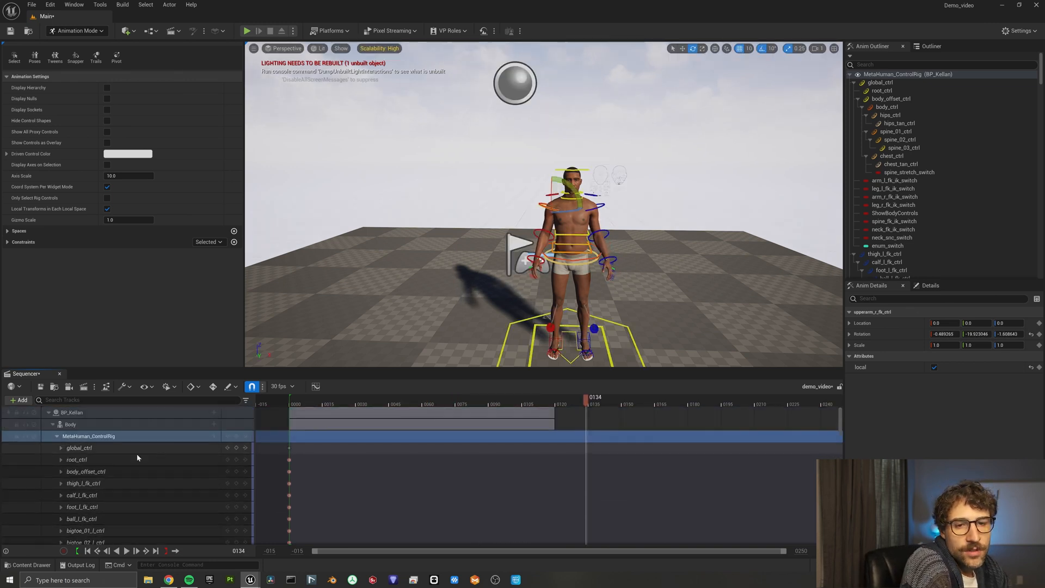
left_click(57, 424)
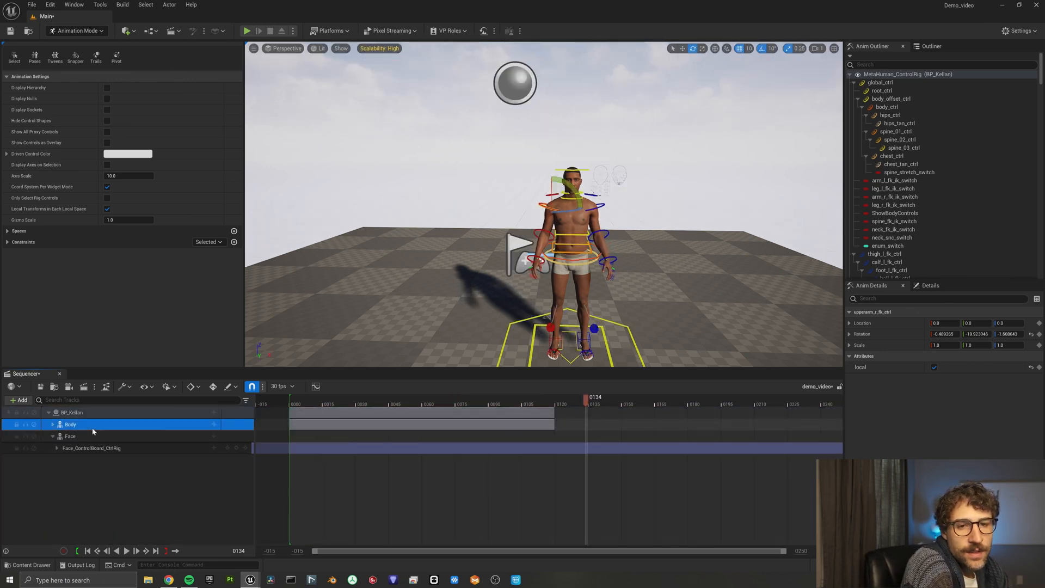
right_click(70, 424)
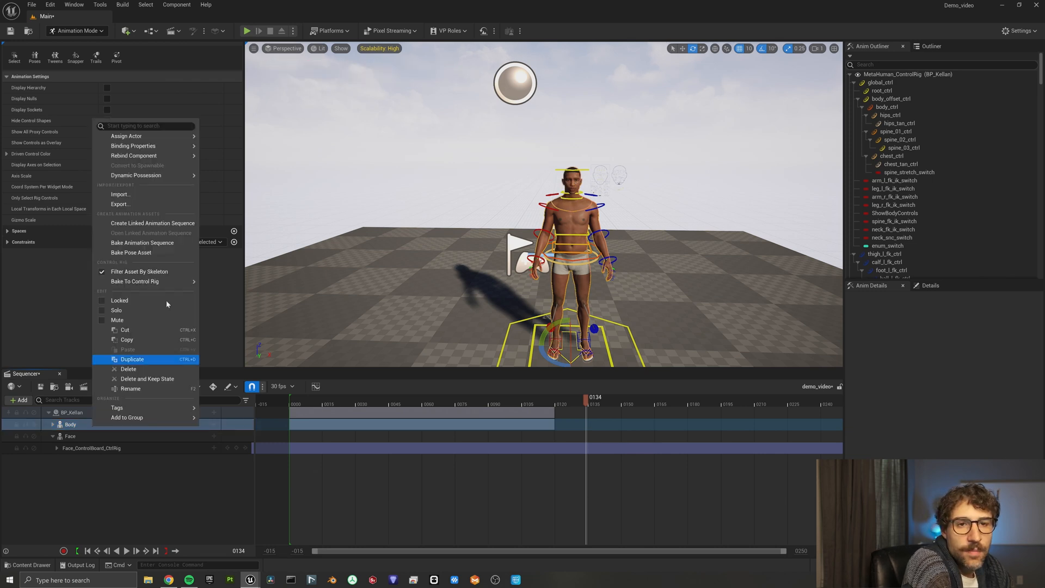
mouse_move(152, 222)
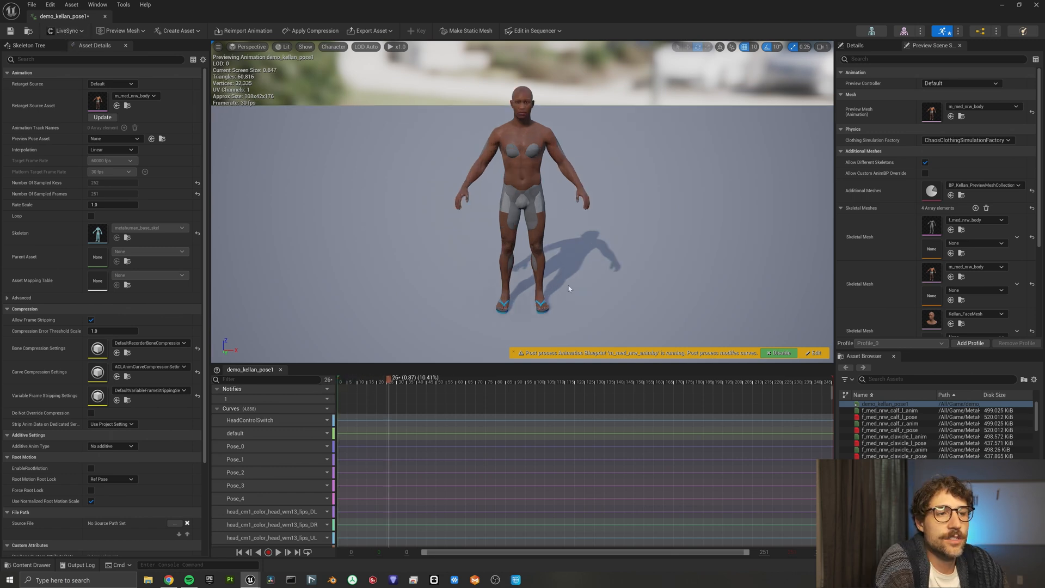
mouse_move(521, 324)
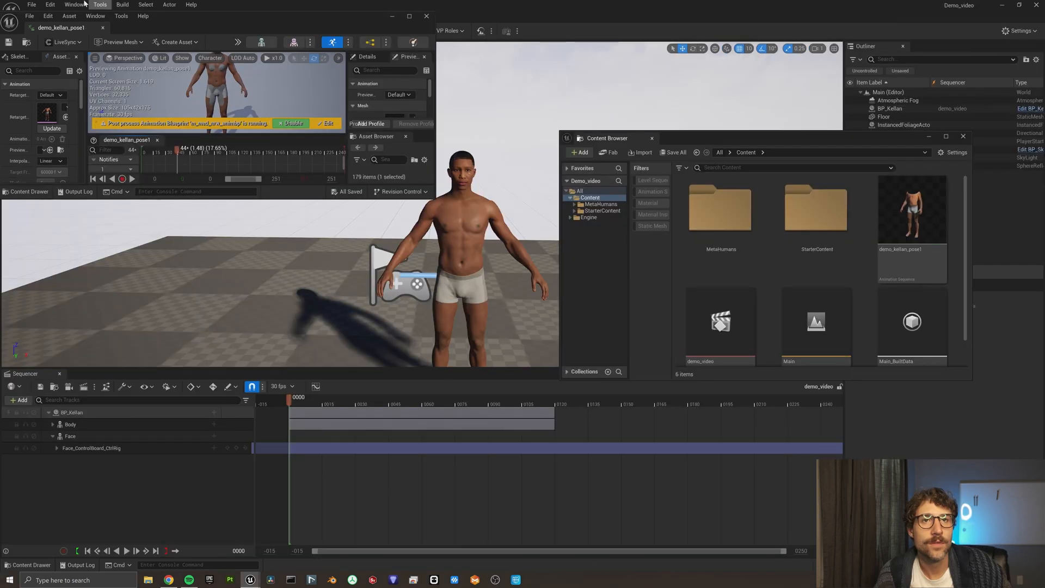
Step: Launch the CLO/MD LiveSync Editor from the Window menu
left_click(73, 5)
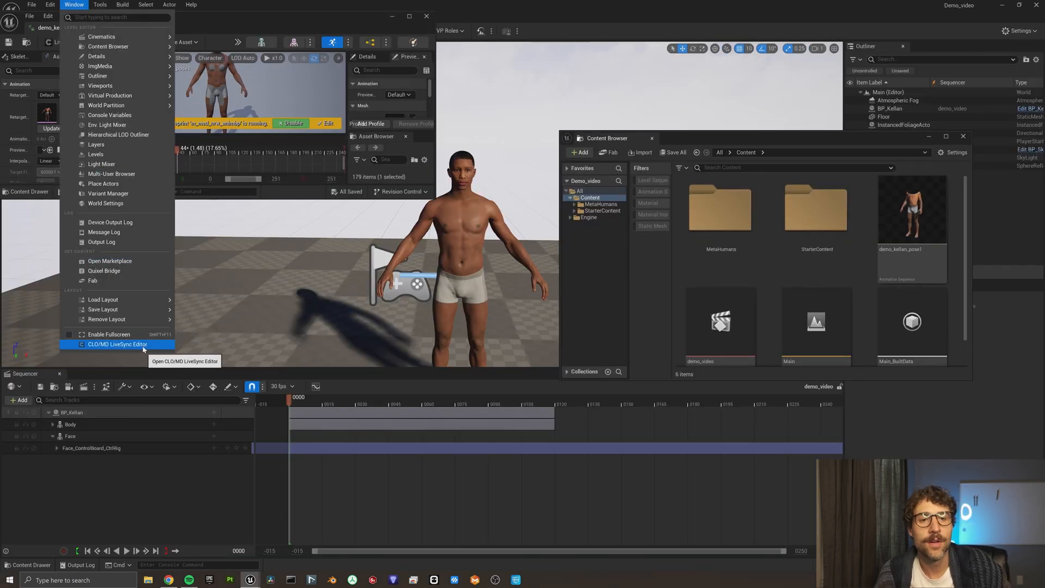
left_click(117, 344)
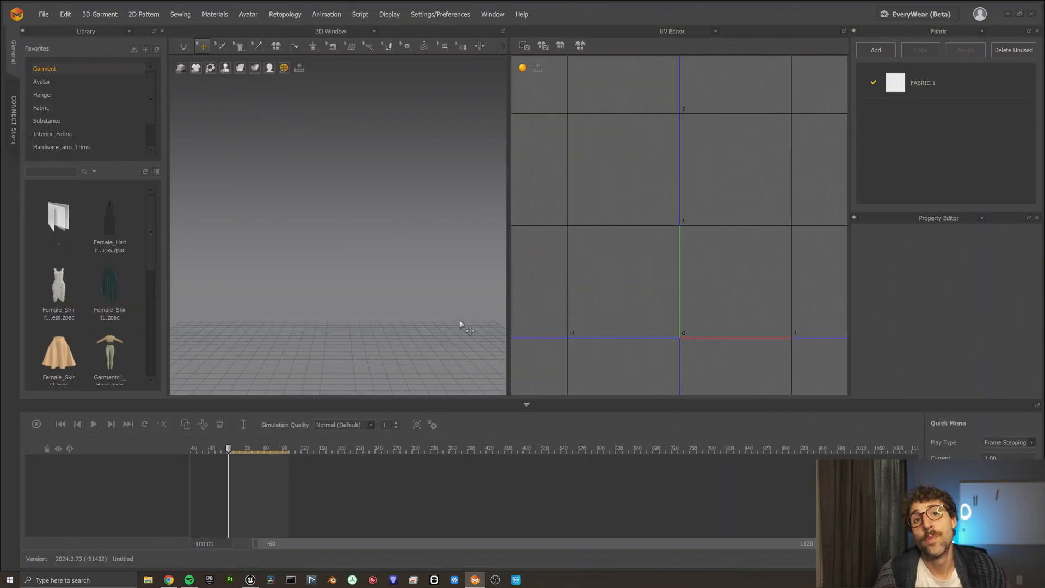
mouse_move(522, 409)
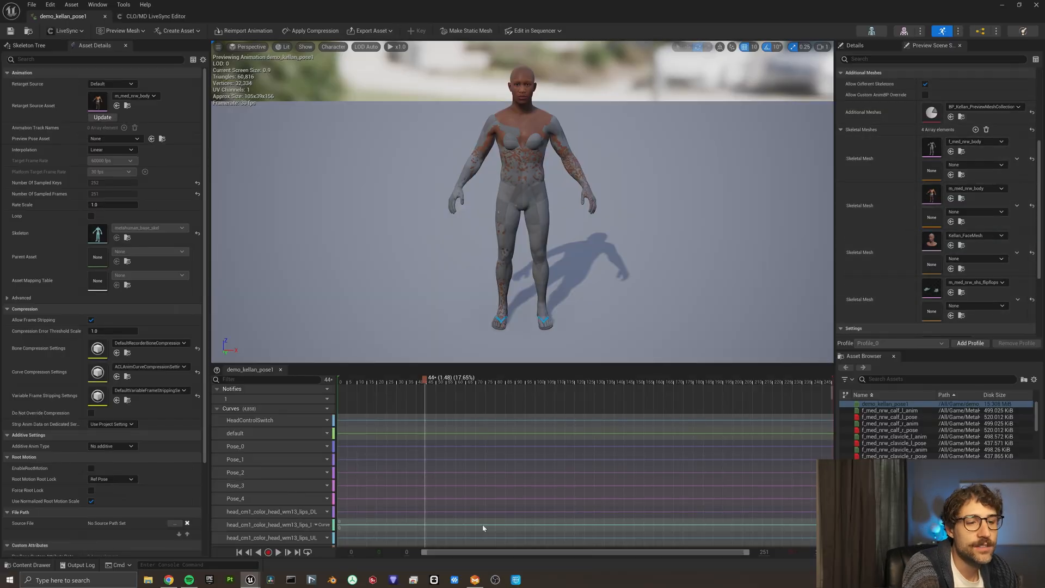
Step: Export Kellan as one skeletal mesh with demo_kellan_pose1 through LiveSync
left_click(65, 30)
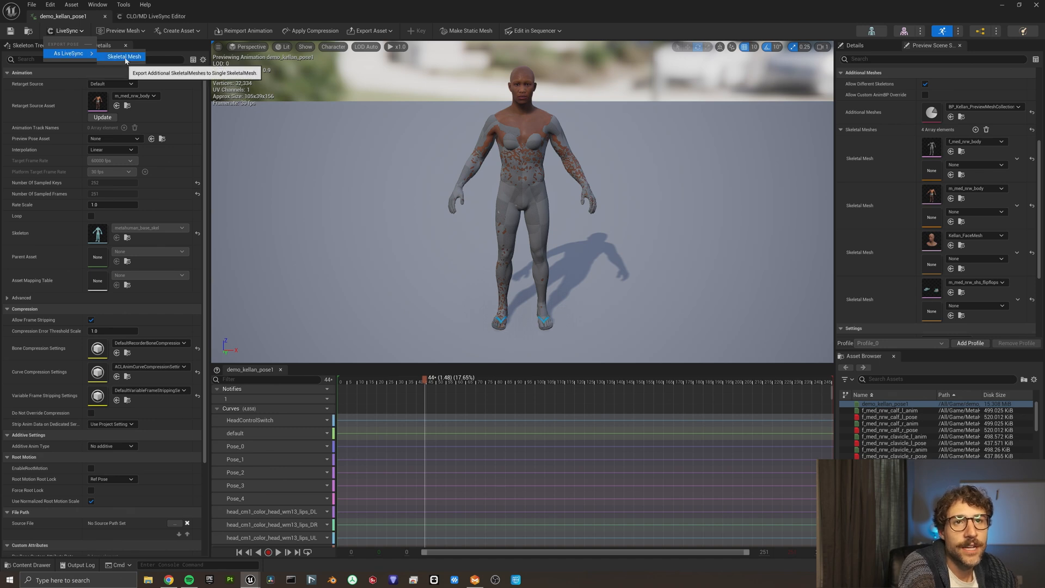
left_click(124, 56)
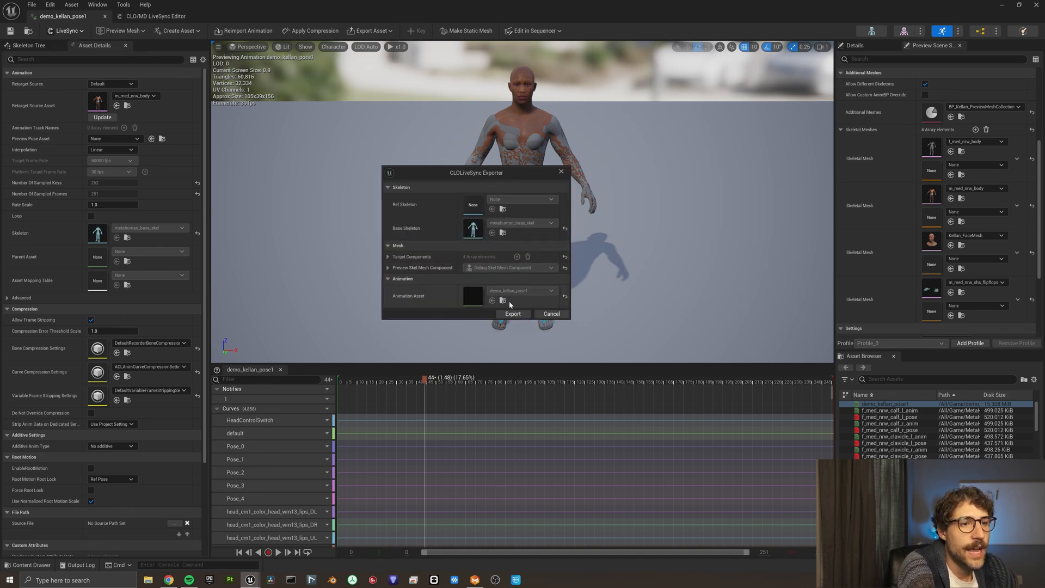
left_click(512, 314)
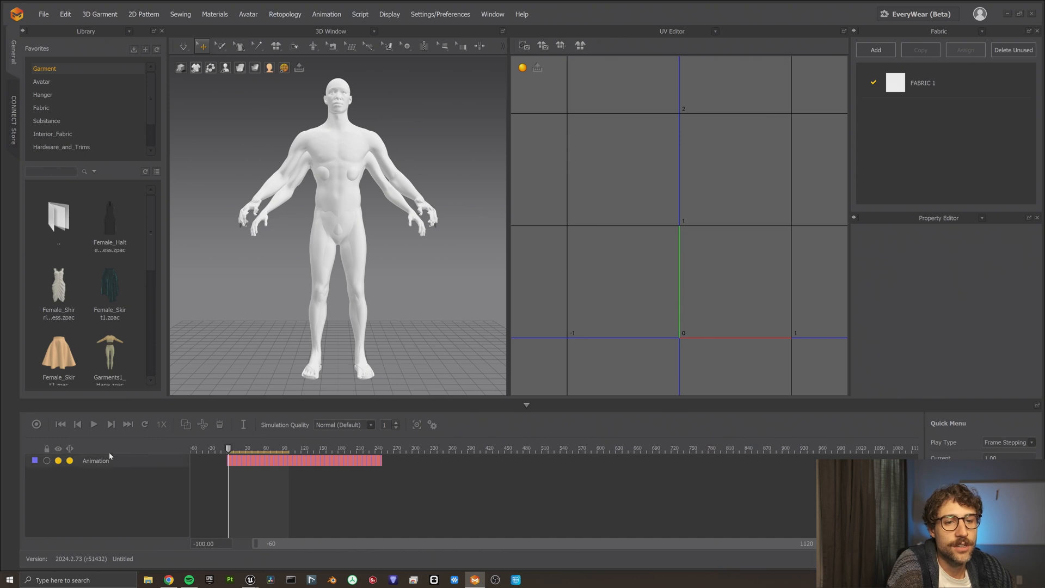
Step: Select the imported Animation track and play the avatar's animation in Marvelous Designer
left_click(94, 424)
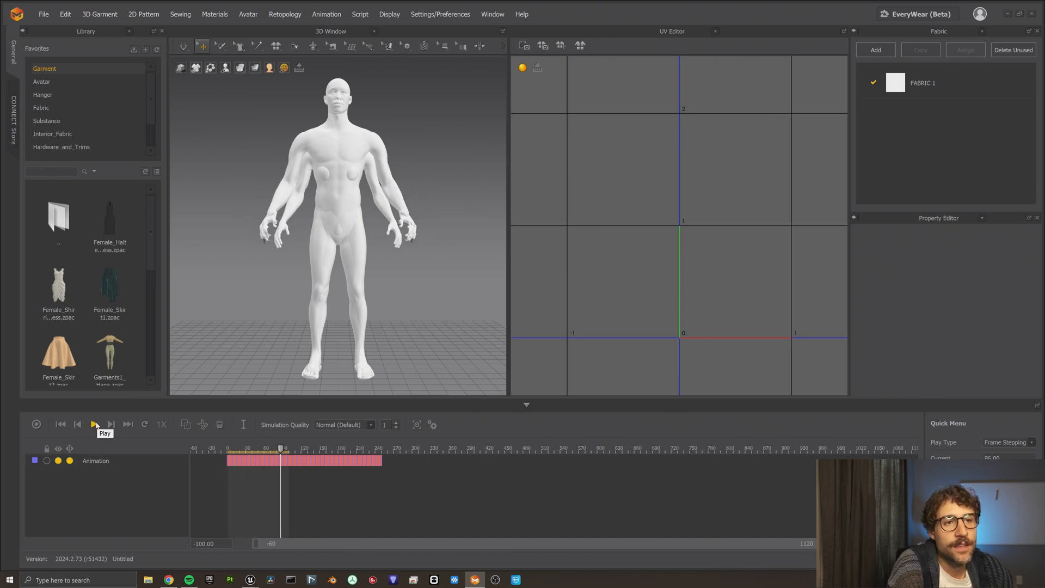
left_click(93, 425)
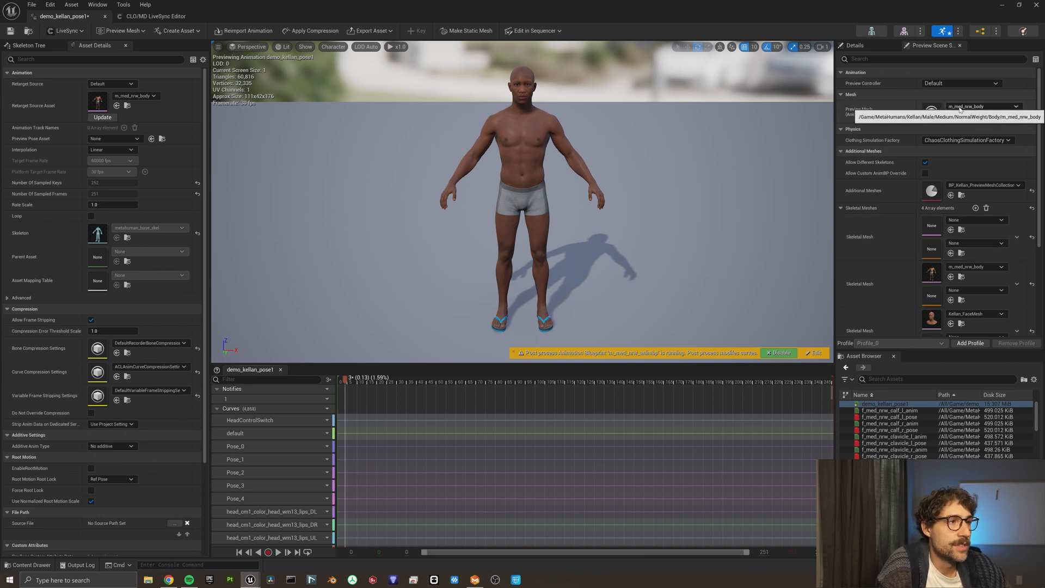
Step: Save the Kellan animation asset and re-export Kellan to Marvelous Designer As LiveSync
left_click(1008, 106)
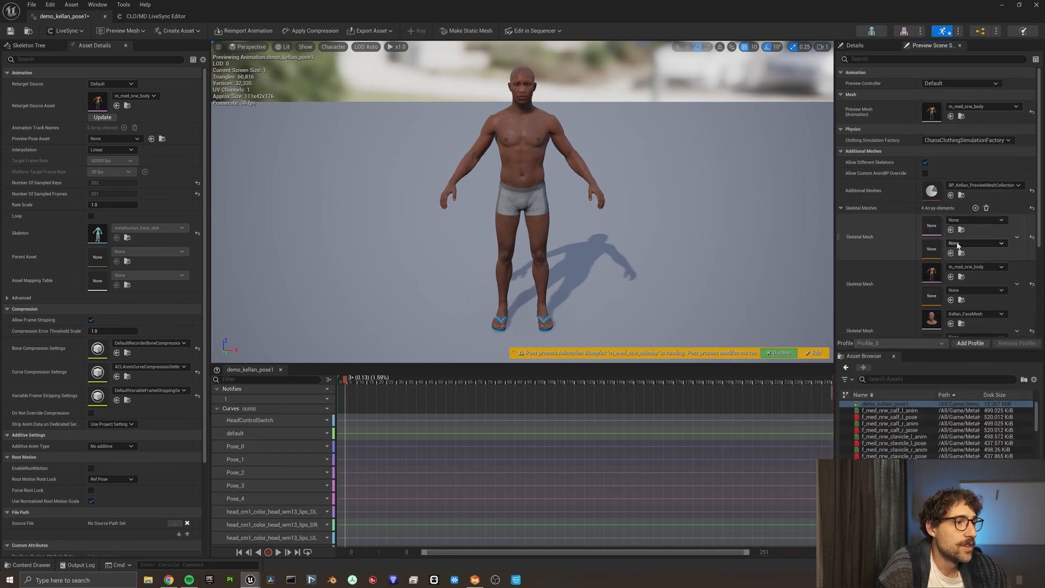
scroll("down", 3)
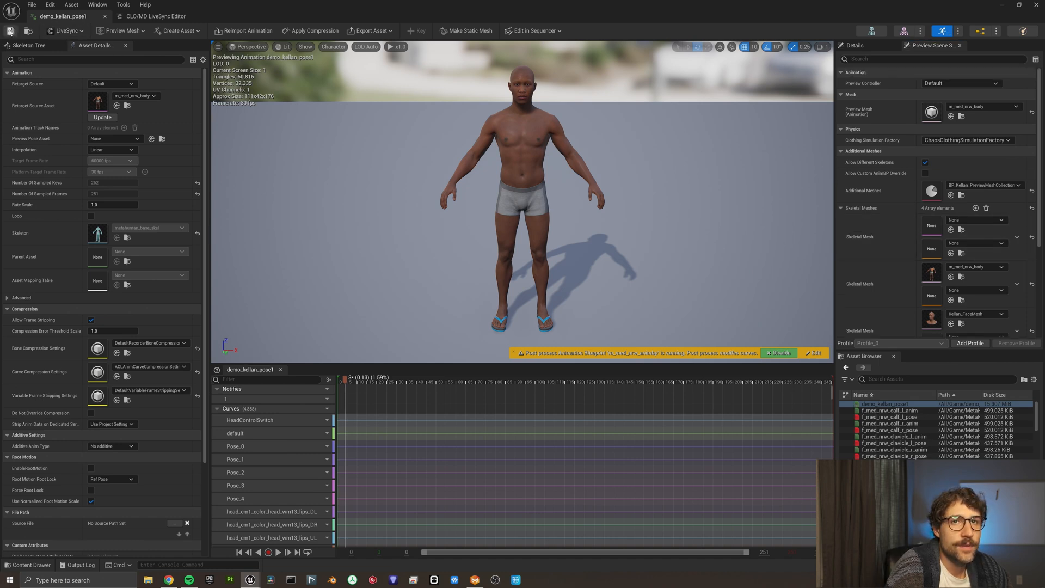
left_click(65, 31)
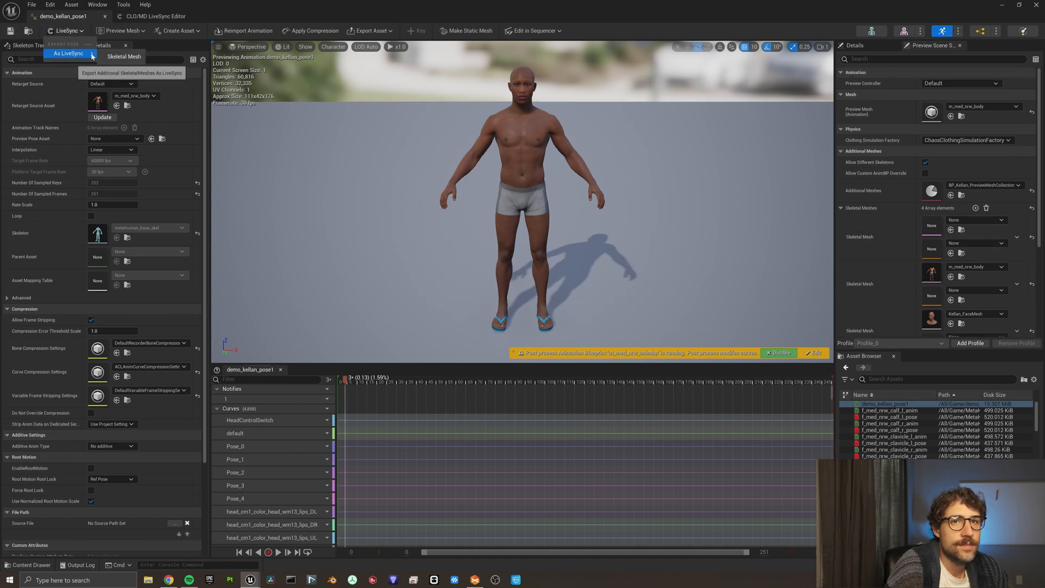
left_click(66, 54)
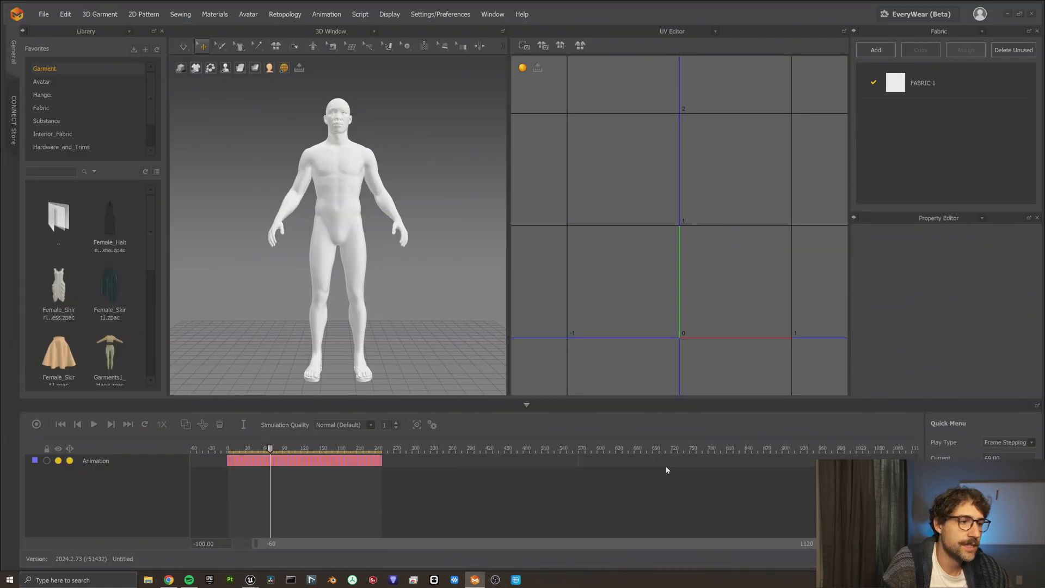
Step: Replay the avatar's animation and load Tshirt.zpac from the Library onto the avatar
left_click(93, 424)
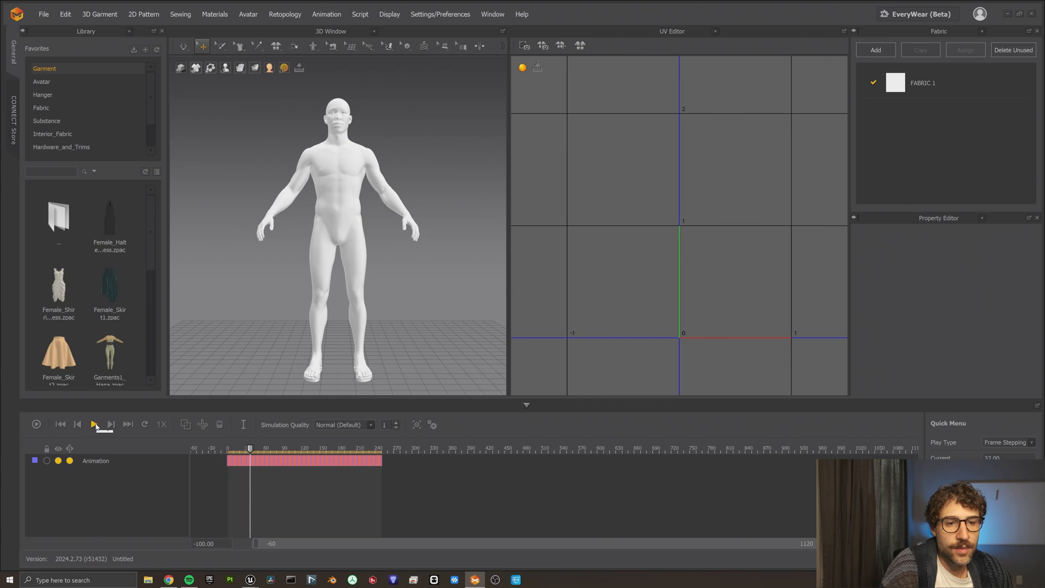
left_click(93, 425)
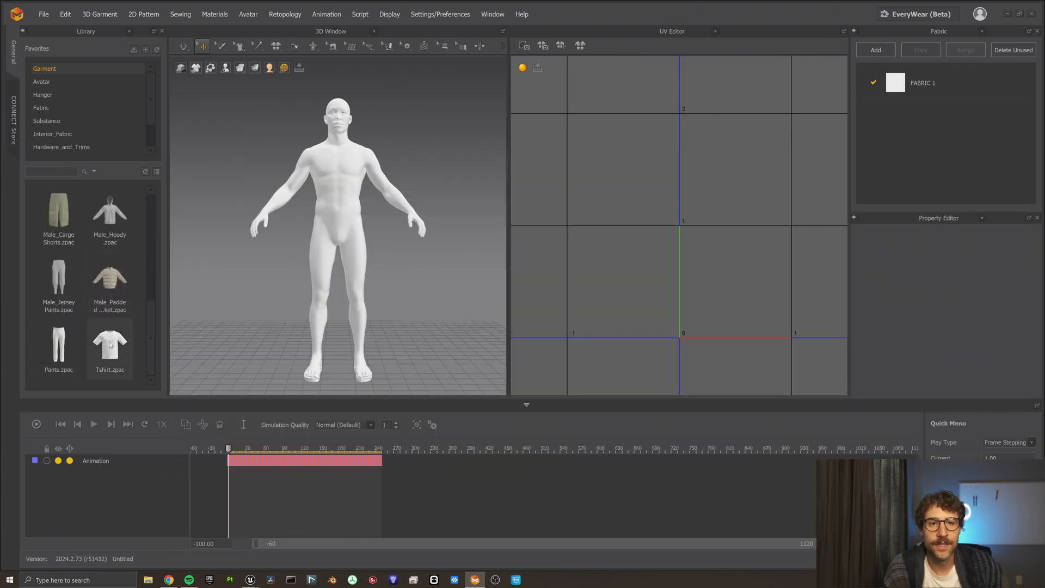
double_click(110, 342)
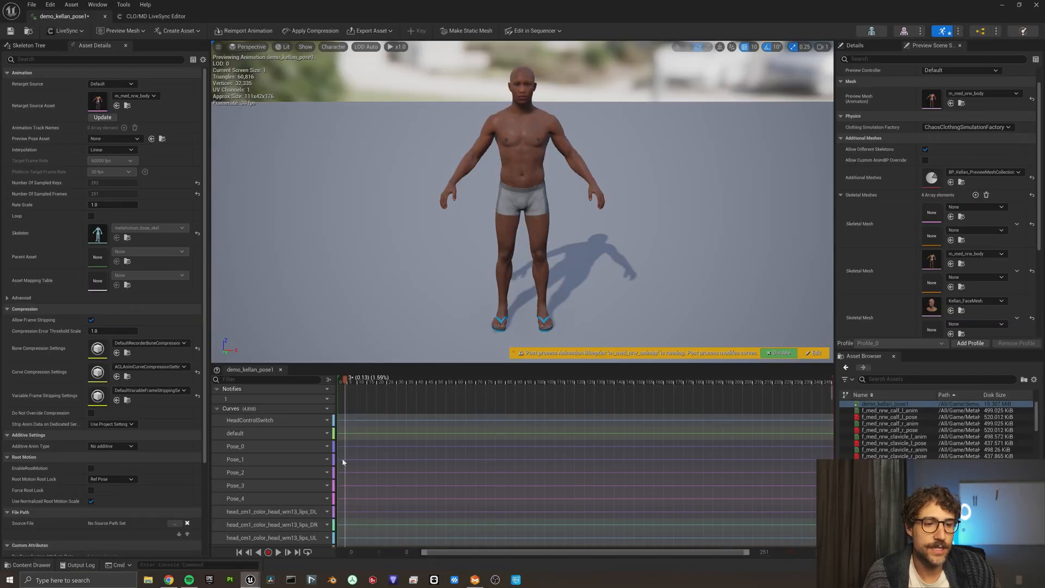
Step: Import the garment in the CLO/MD LiveSync editor, confirm the warning, and select Garment
left_click(154, 16)
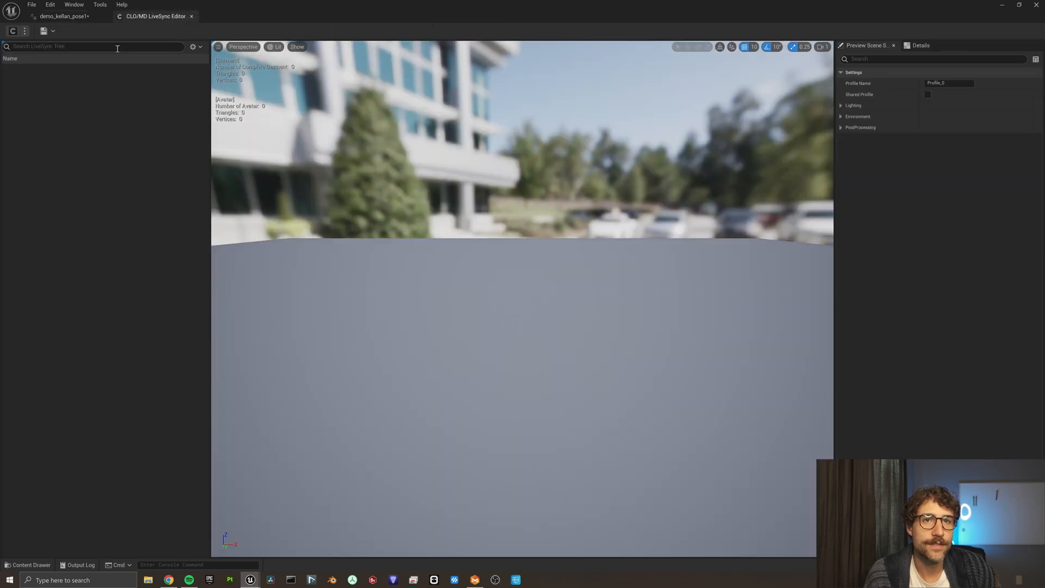
mouse_move(12, 30)
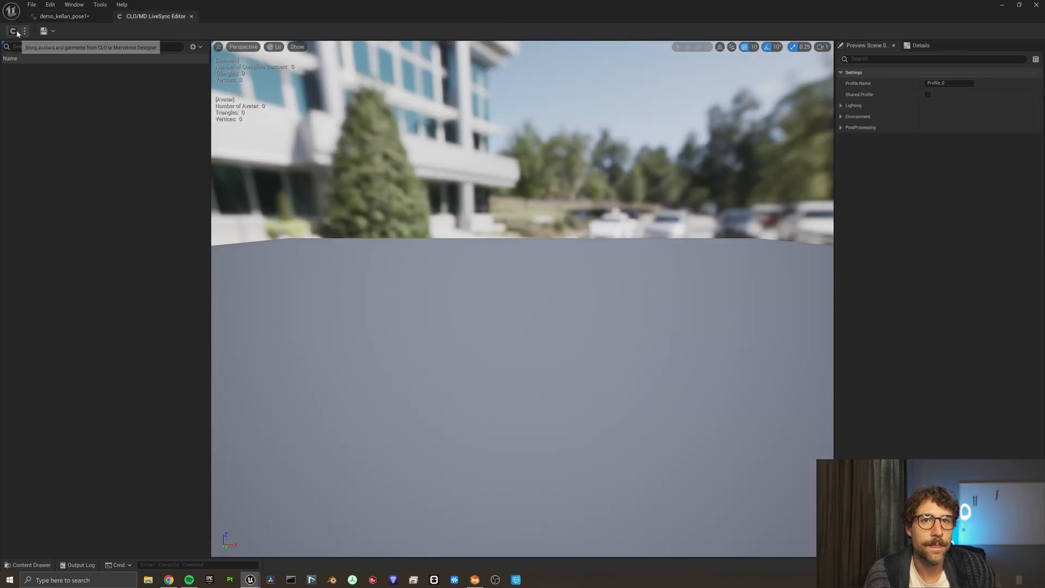
left_click(53, 30)
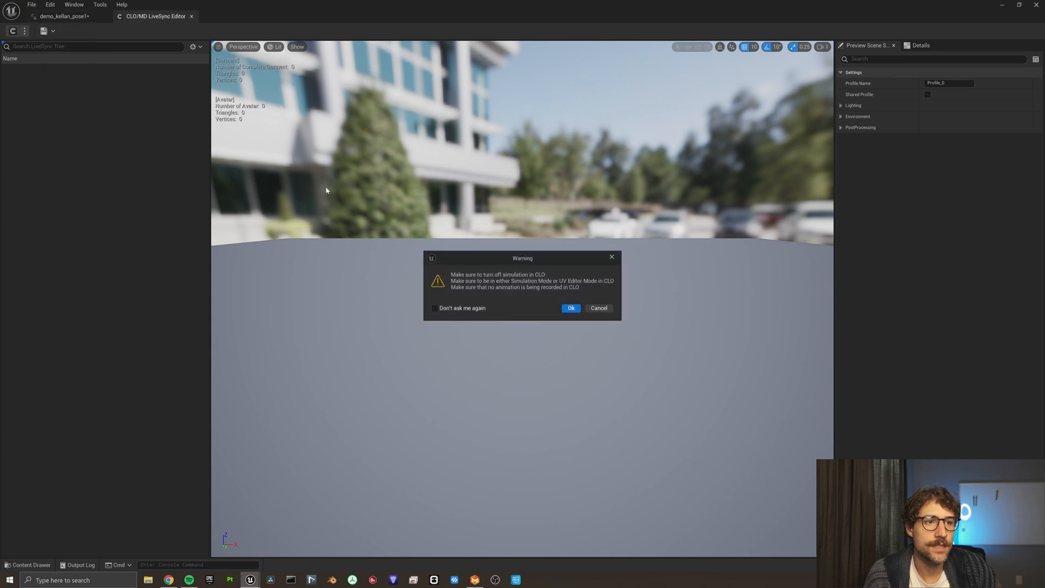
left_click(570, 308)
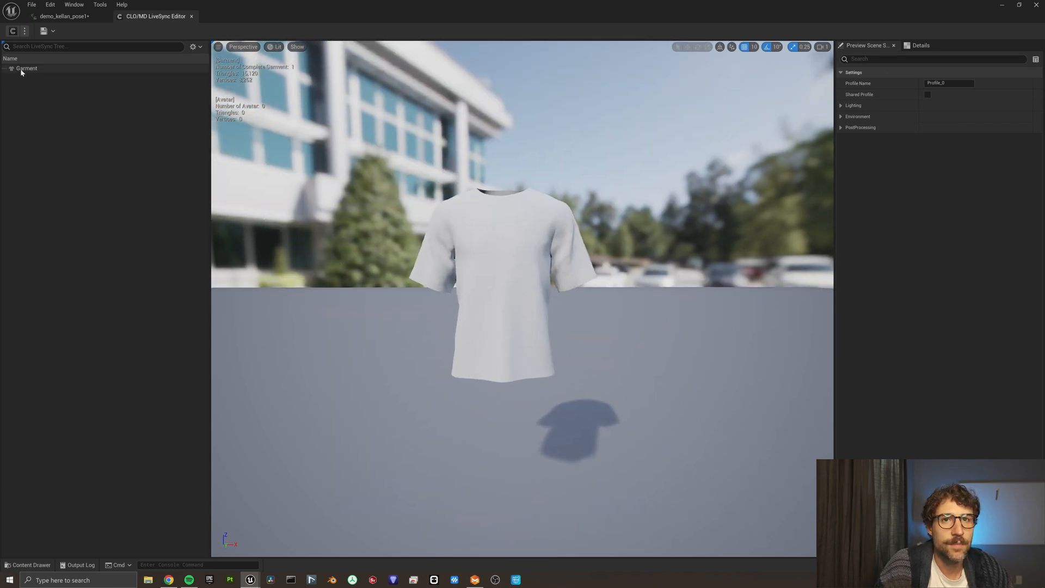
left_click(27, 68)
type("tshirtgeocache")
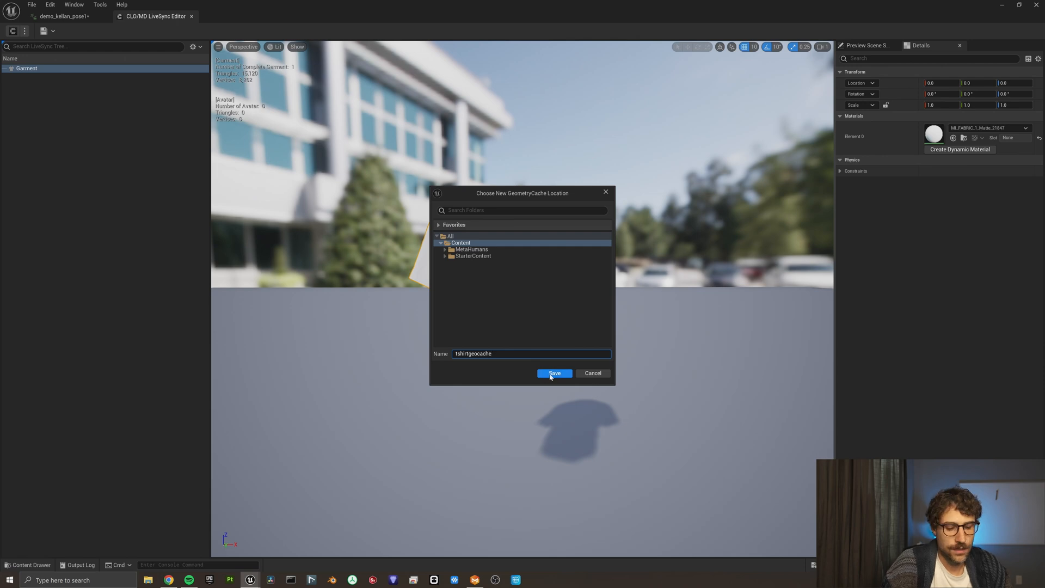
Step: Save the tshirtgeocache cache into Content and place it in the level on Kellan
left_click(554, 372)
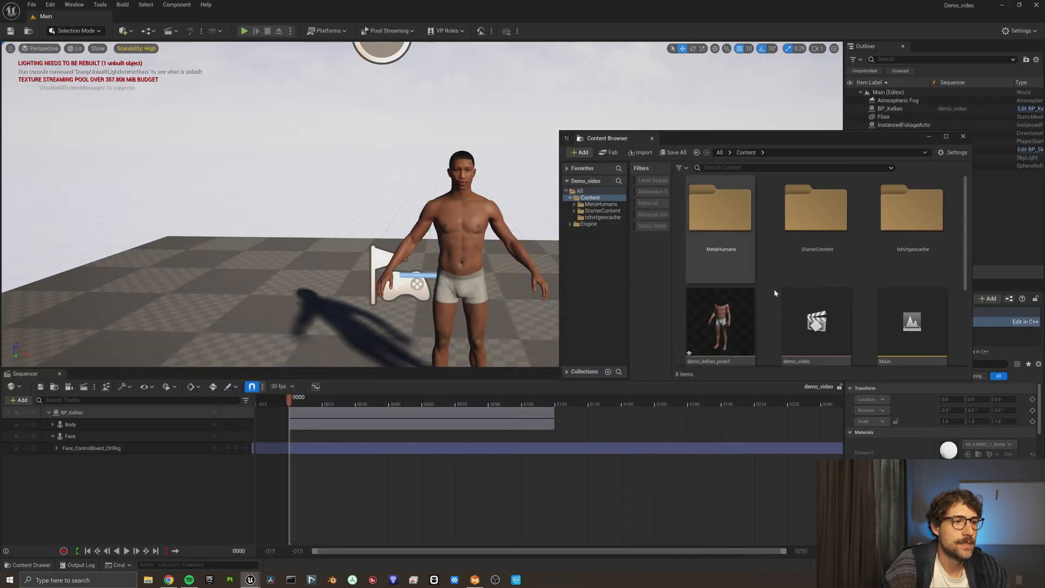
scroll("down", 3)
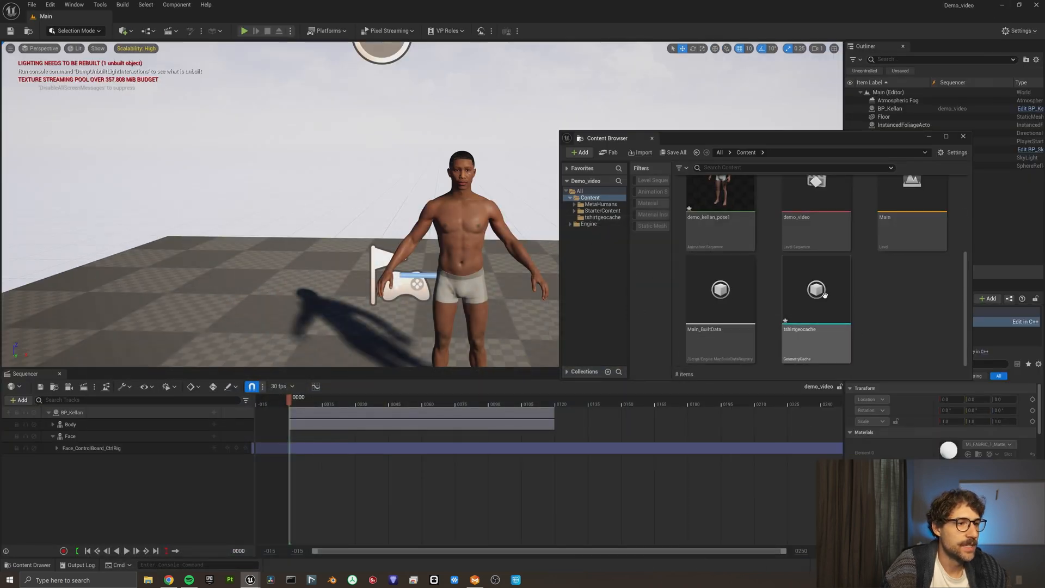
mouse_move(816, 290)
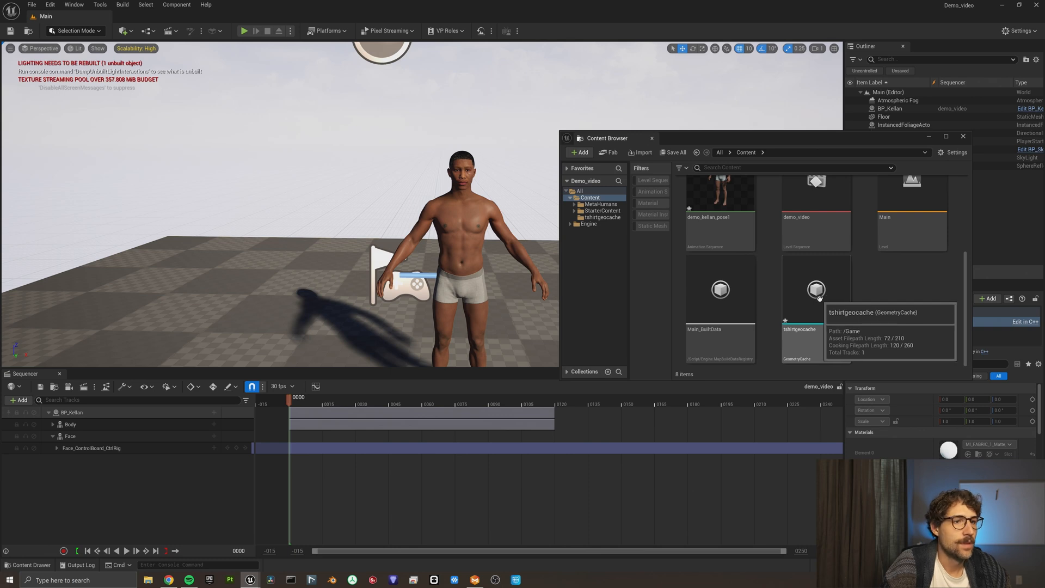
left_click(816, 290)
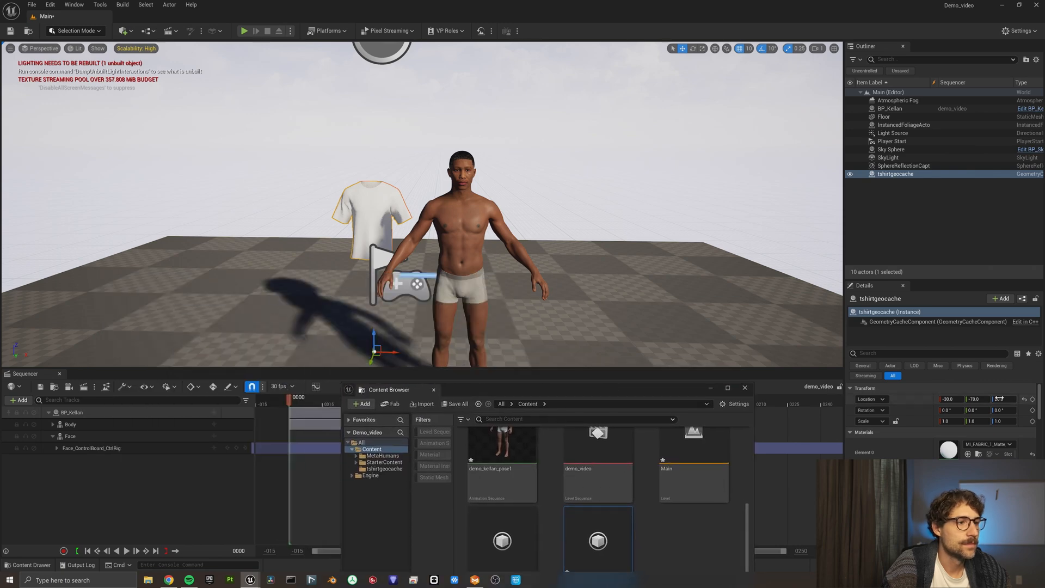
left_click(127, 550)
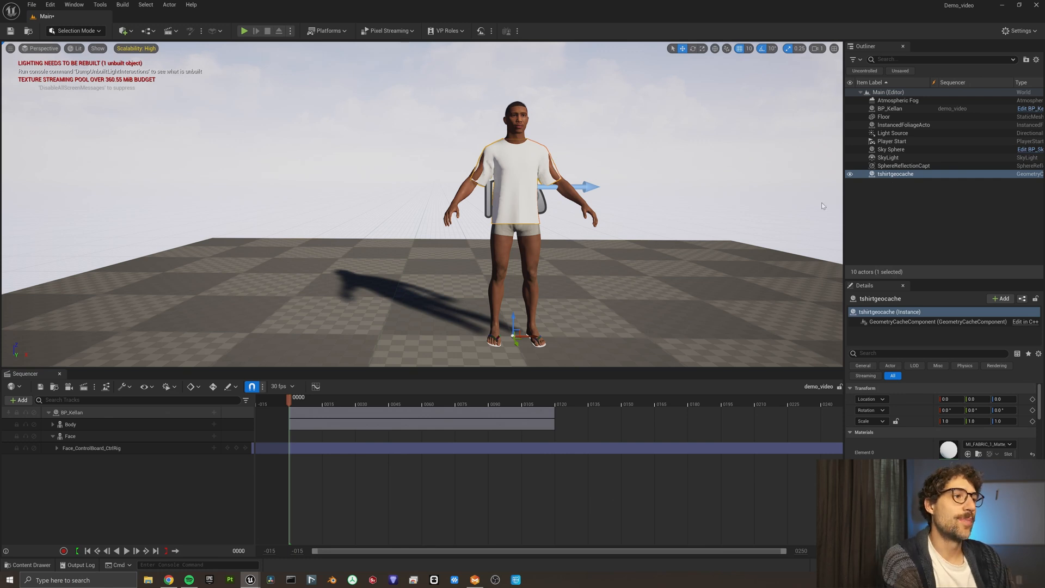
Step: Add tshirtgeocache to the Sequencer with a Geometry Cache track, then play and pause
left_click(20, 400)
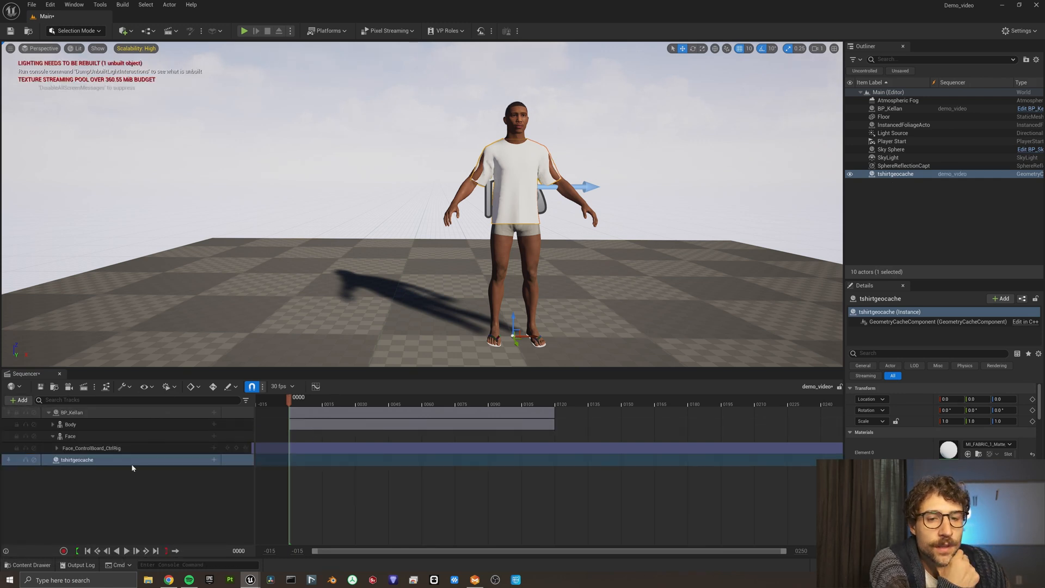
left_click(77, 459)
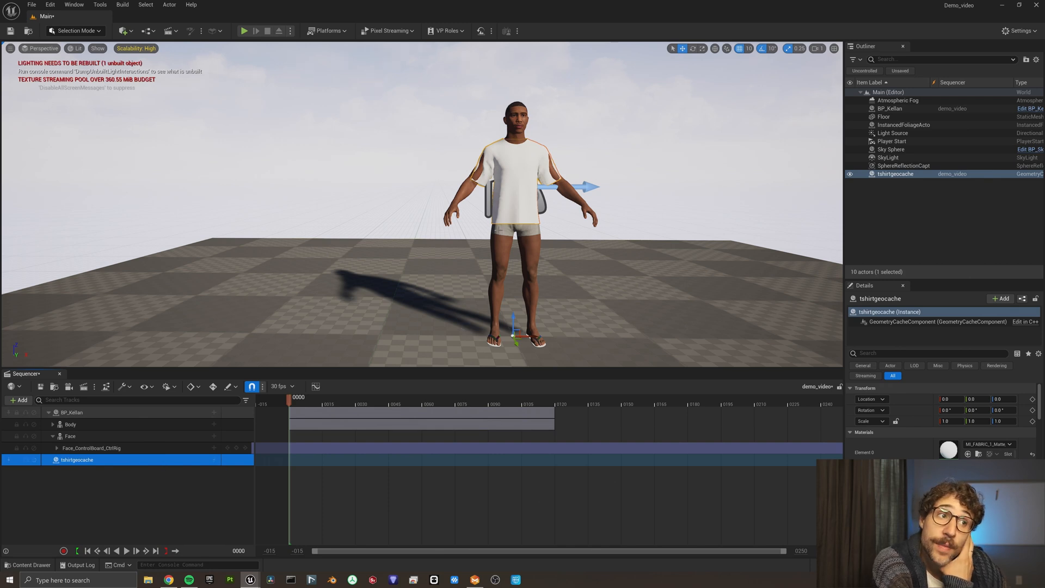
left_click(126, 551)
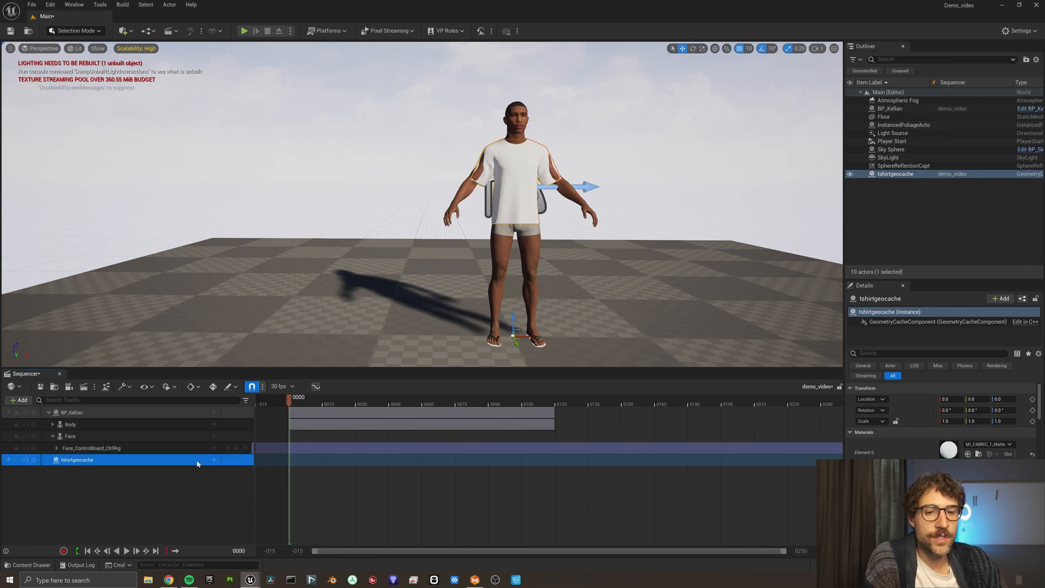
left_click(214, 460)
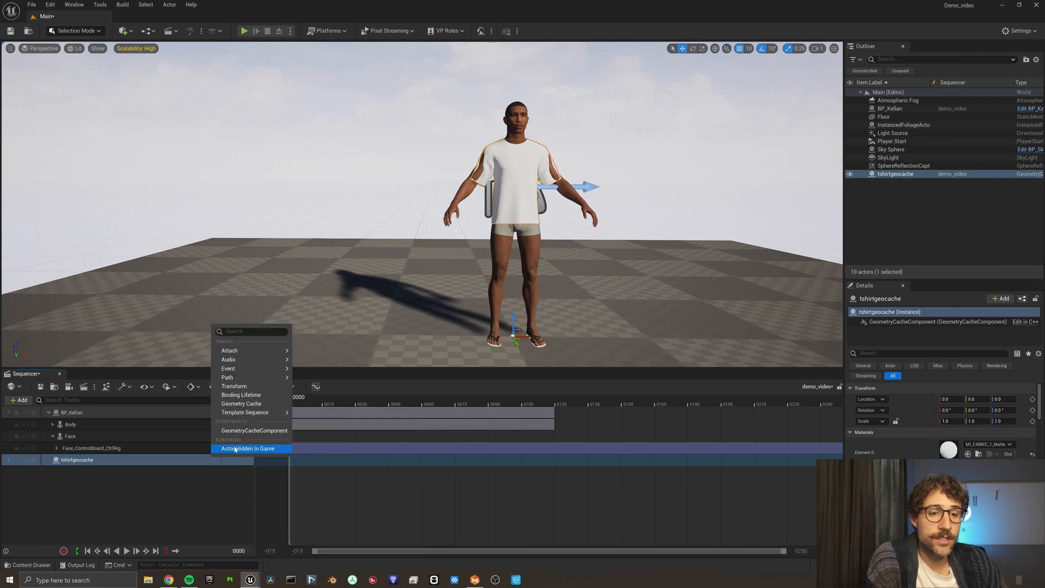
mouse_move(227, 368)
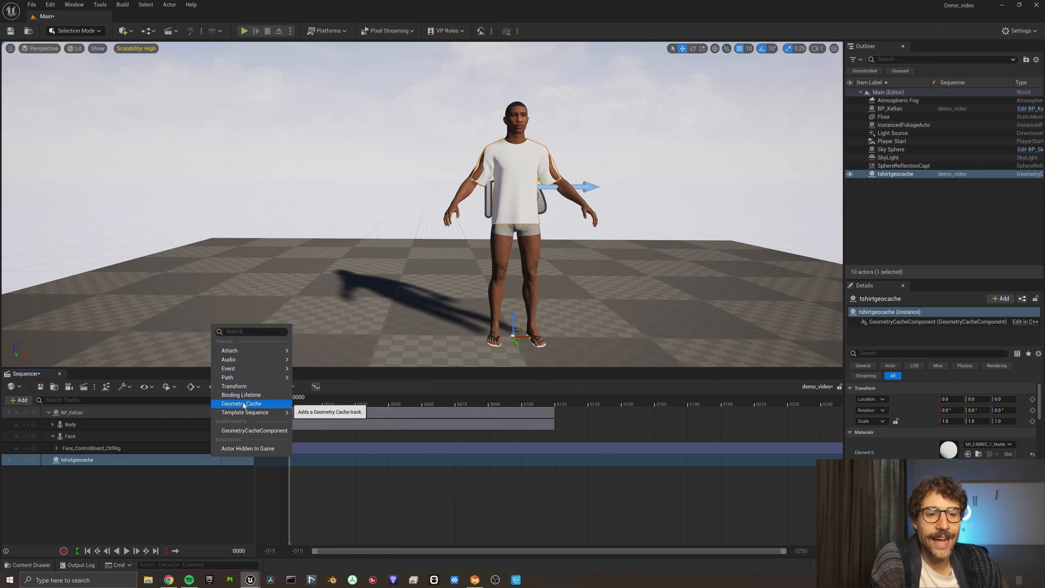
left_click(240, 403)
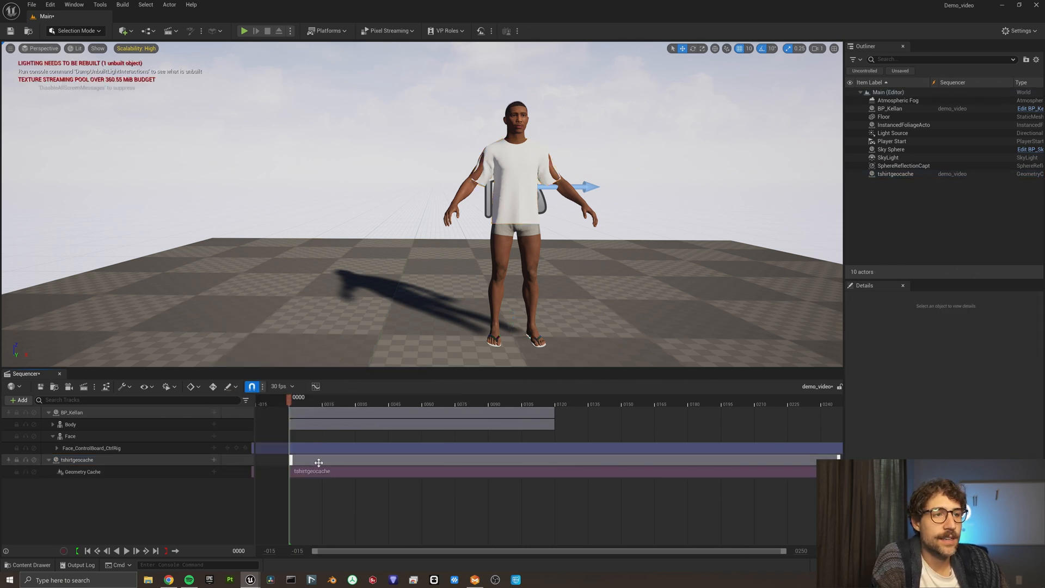
left_click(127, 550)
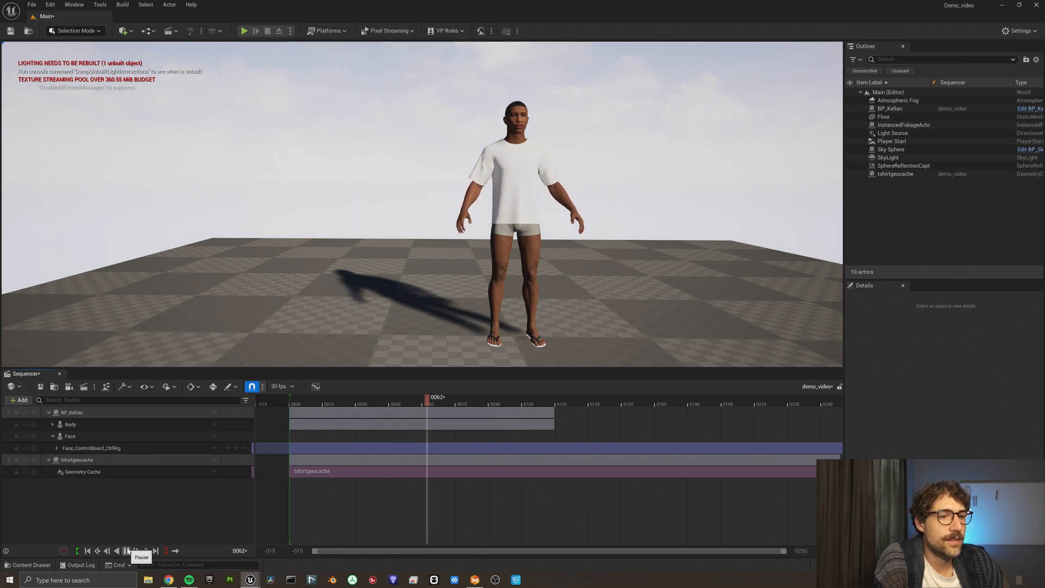
left_click(126, 550)
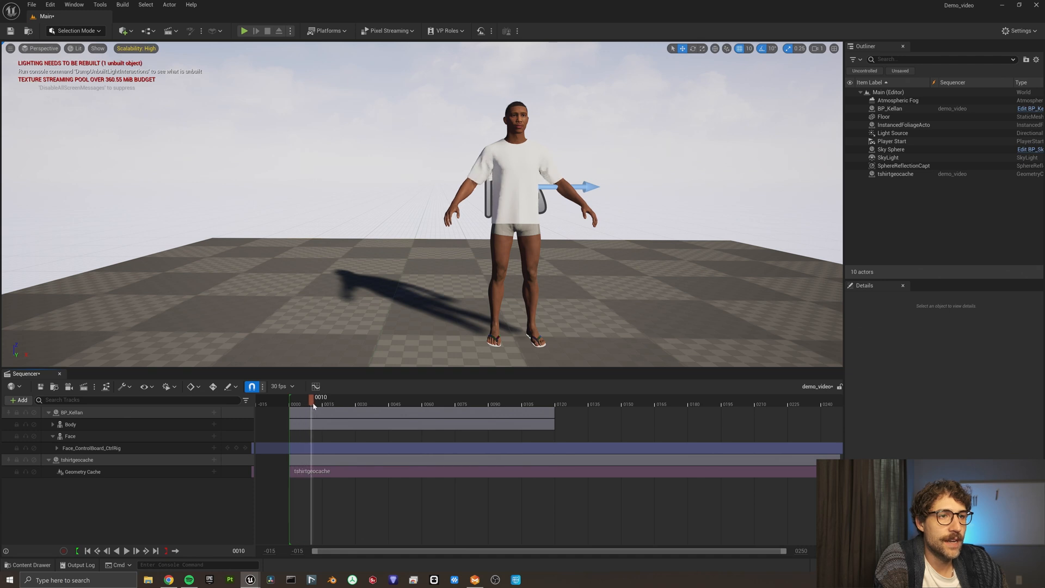
Step: Stop the sequence playback after reviewing the animated T-shirt
left_click(126, 550)
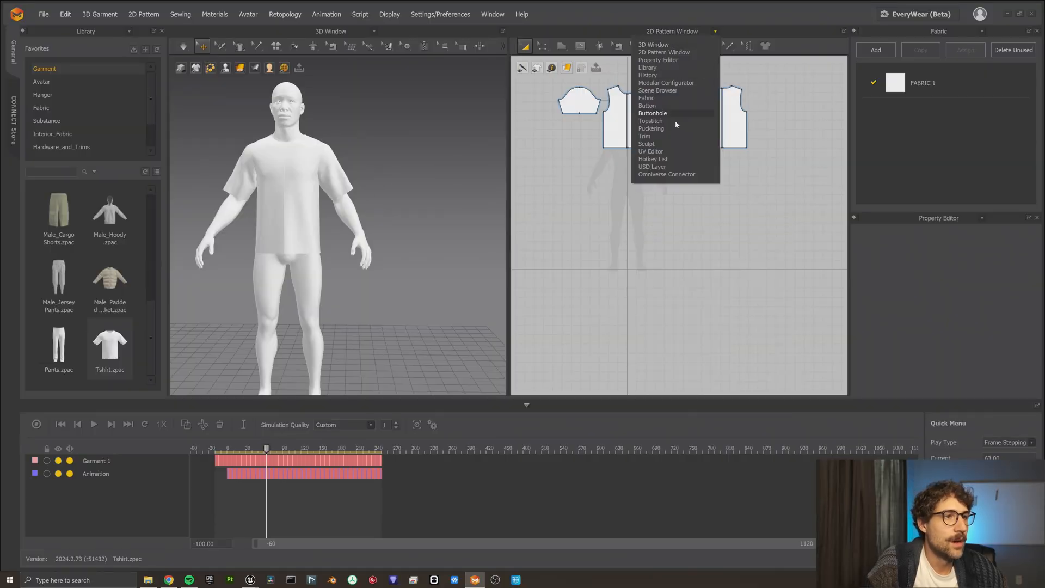
Step: Pack the T-shirt UVs in the UV Editor and fit all UVs to 0–1
left_click(650, 152)
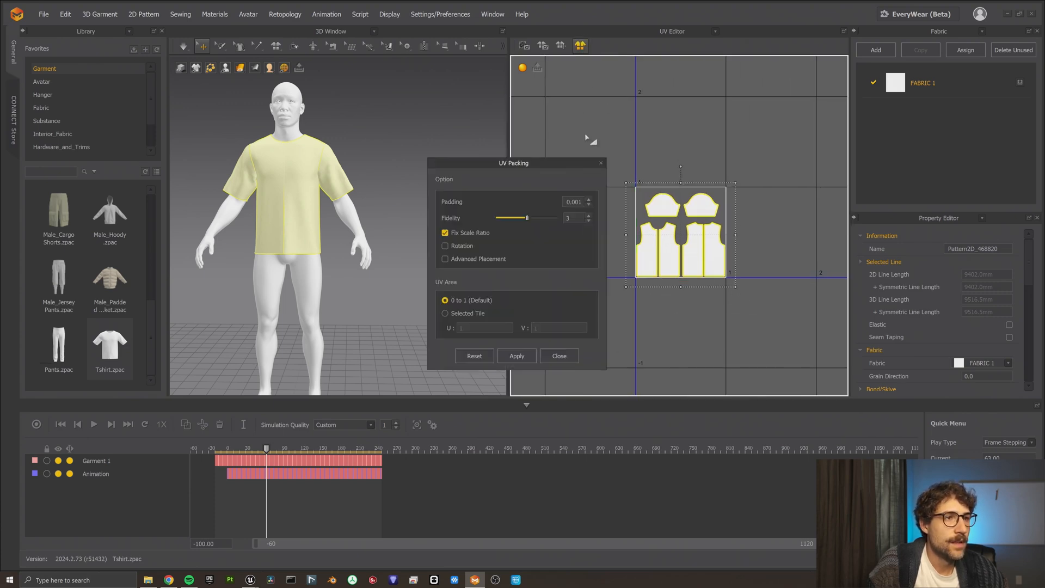
left_click(516, 356)
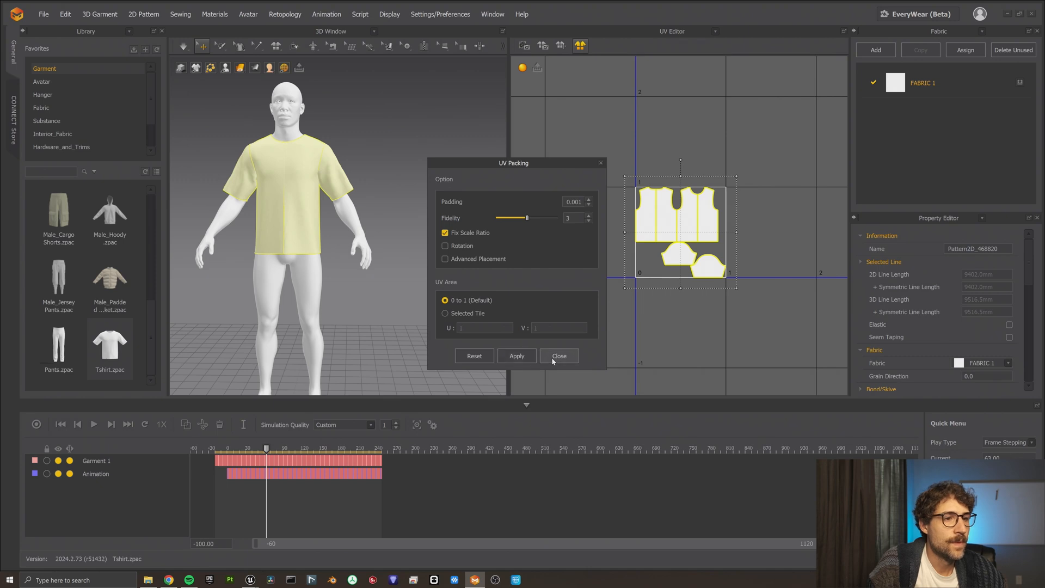
left_click(558, 355)
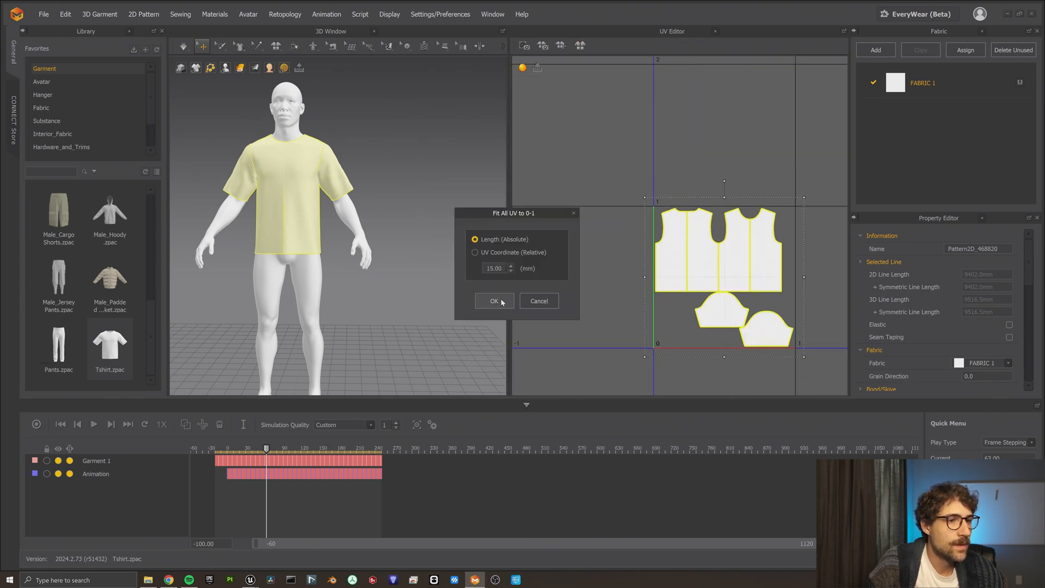
left_click(493, 300)
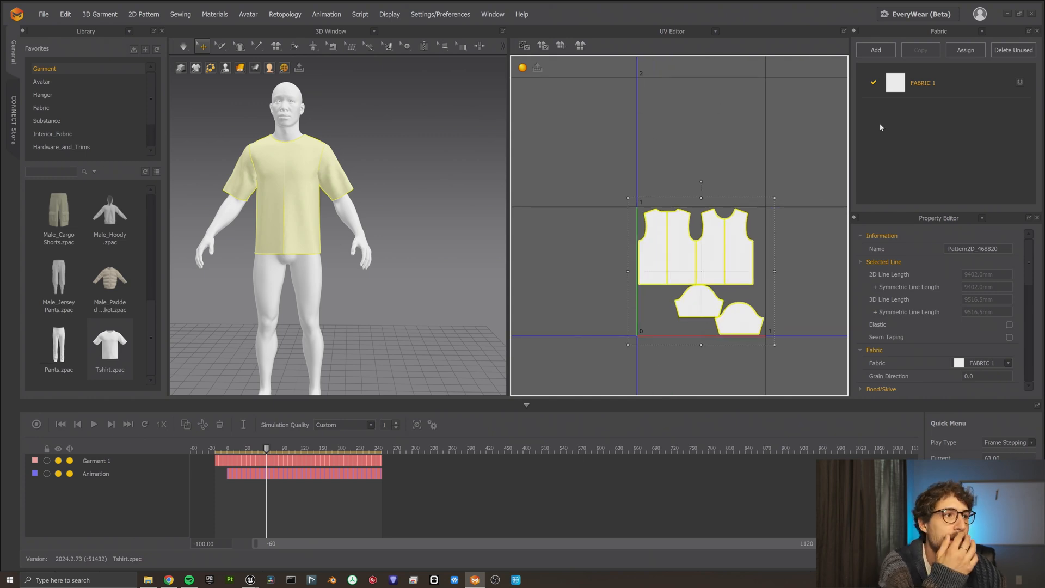
left_click(65, 14)
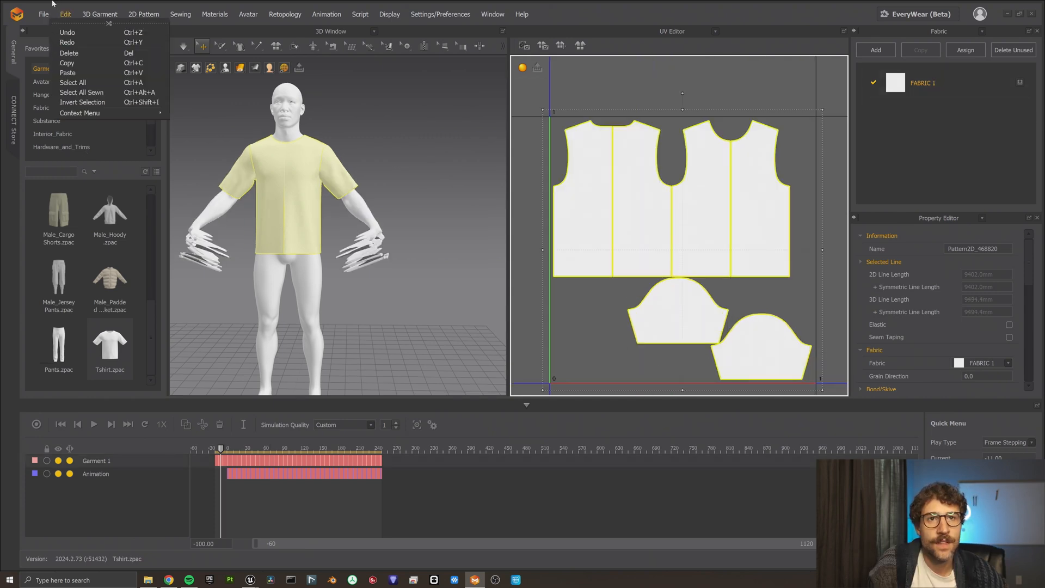
Step: Export the T-shirt as FBX with Unified UV Coordinates enabled
left_click(43, 14)
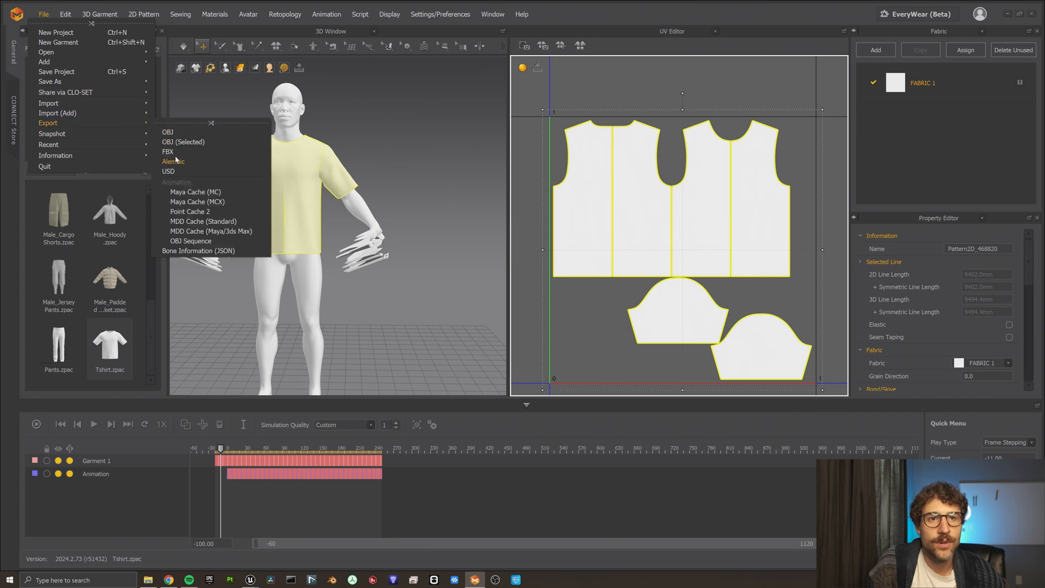
left_click(168, 152)
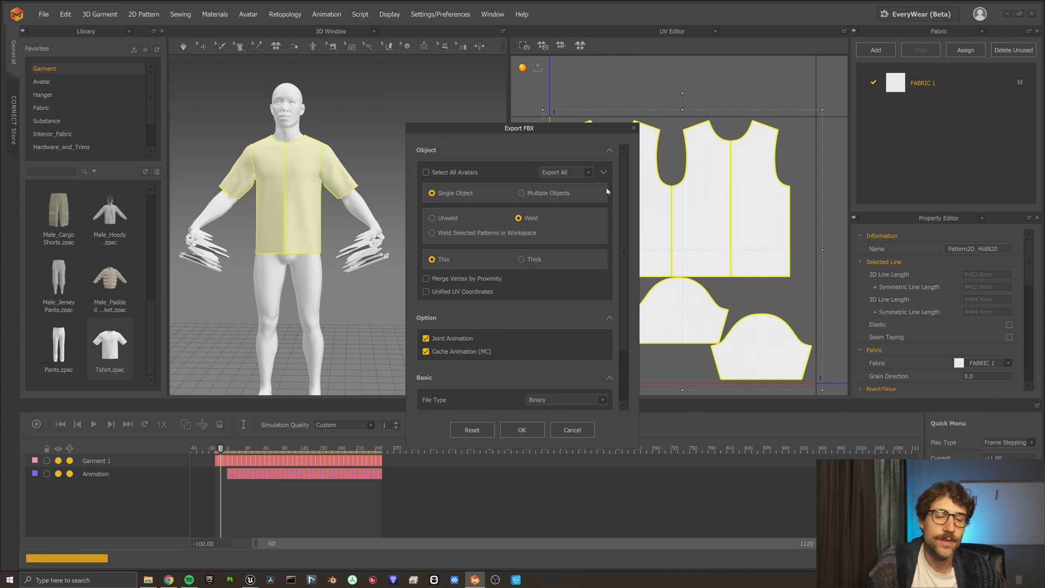
left_click(427, 291)
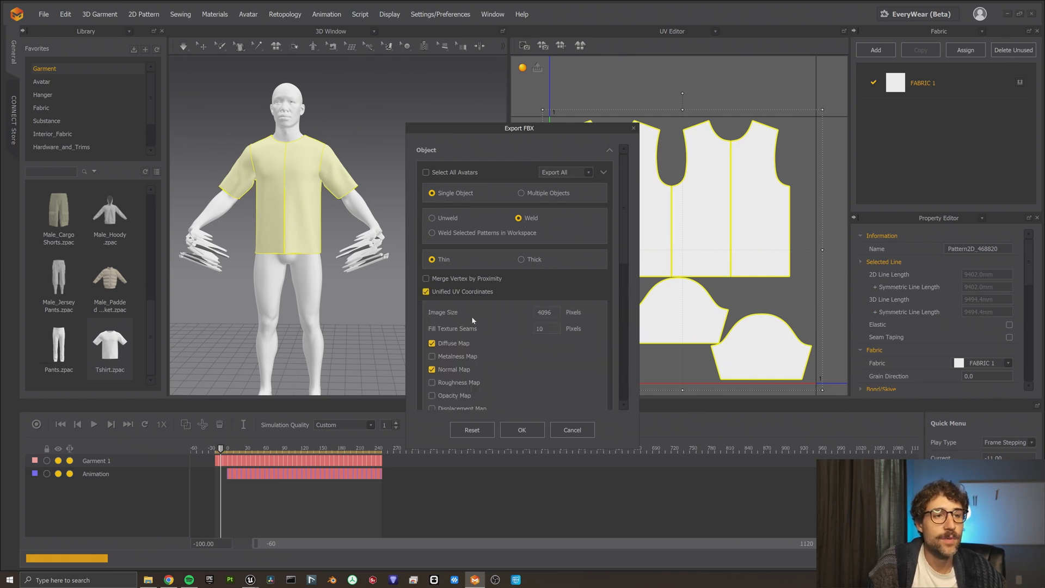
scroll("down", 3)
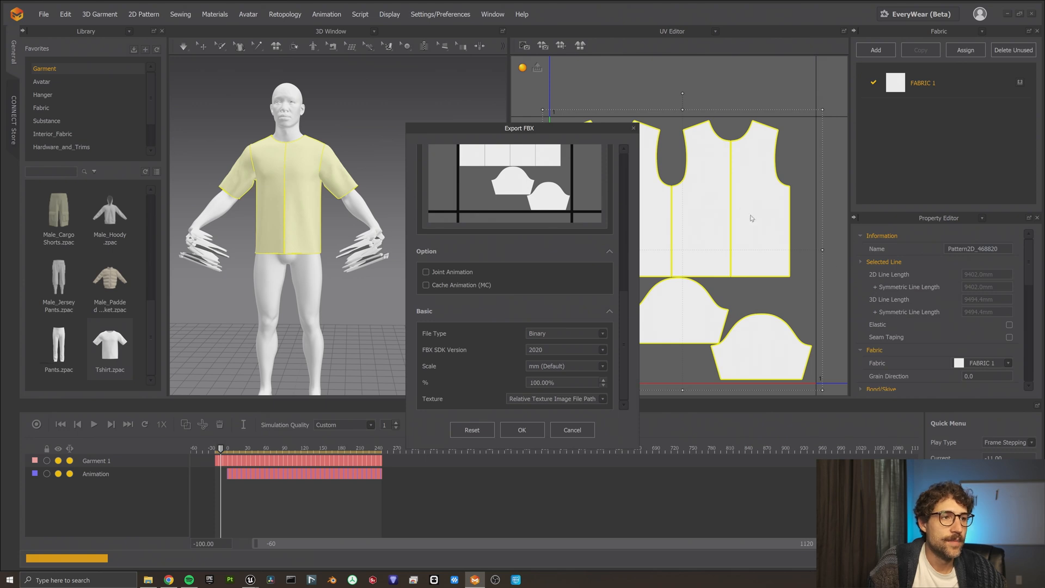
left_click(522, 429)
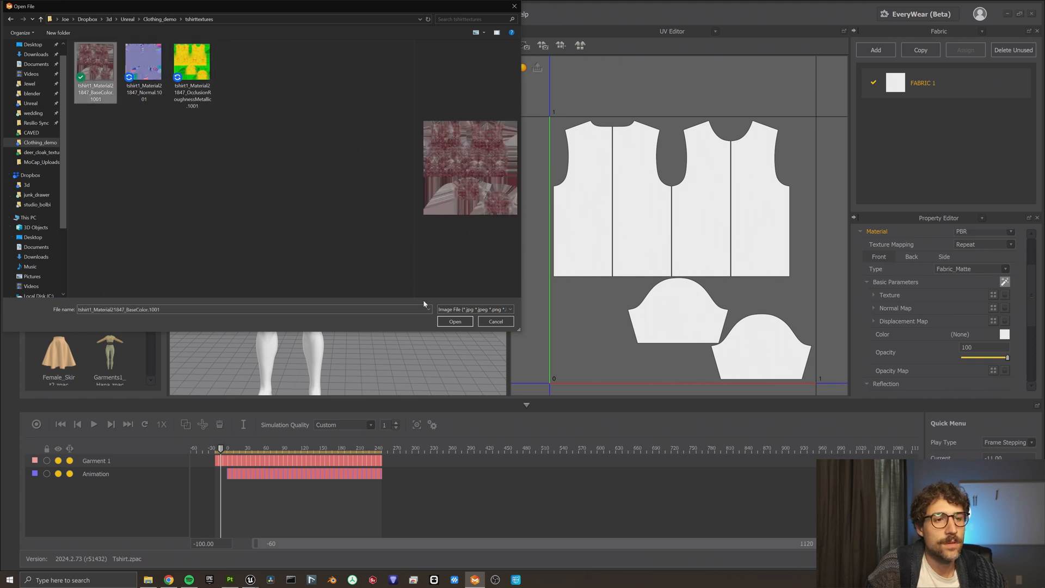
Step: Load the baked red plaid BaseColor texture onto the T-shirt fabric
left_click(454, 321)
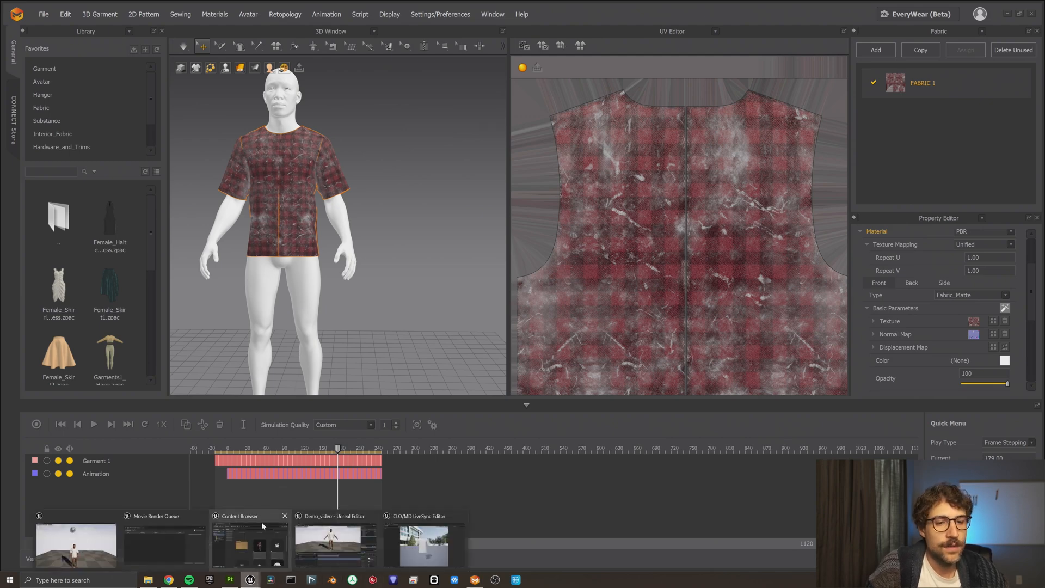
Step: In the LiveSync editor, select and expand the red plaid Garment to inspect its material
left_click(423, 540)
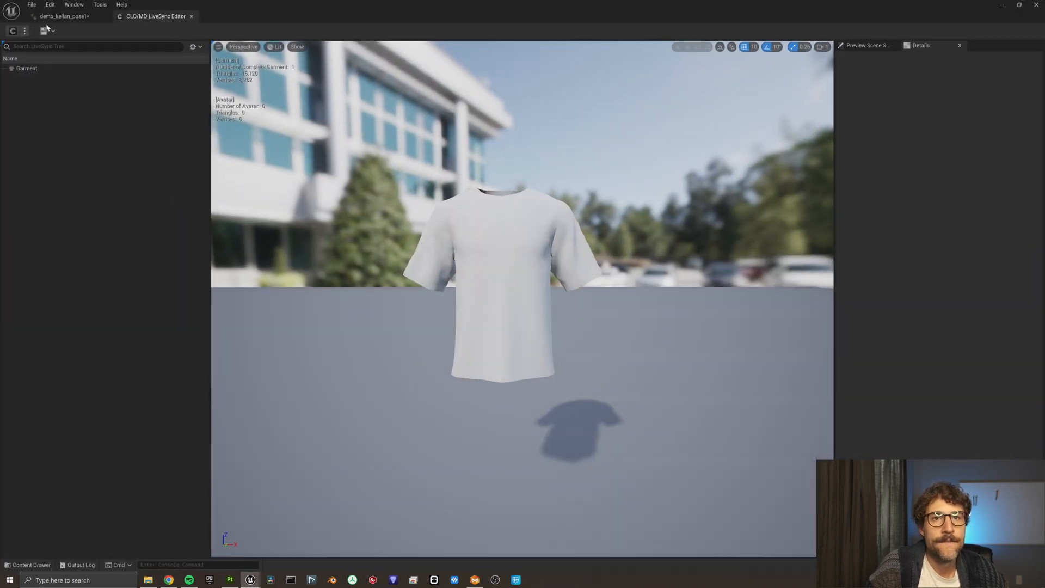
mouse_move(12, 31)
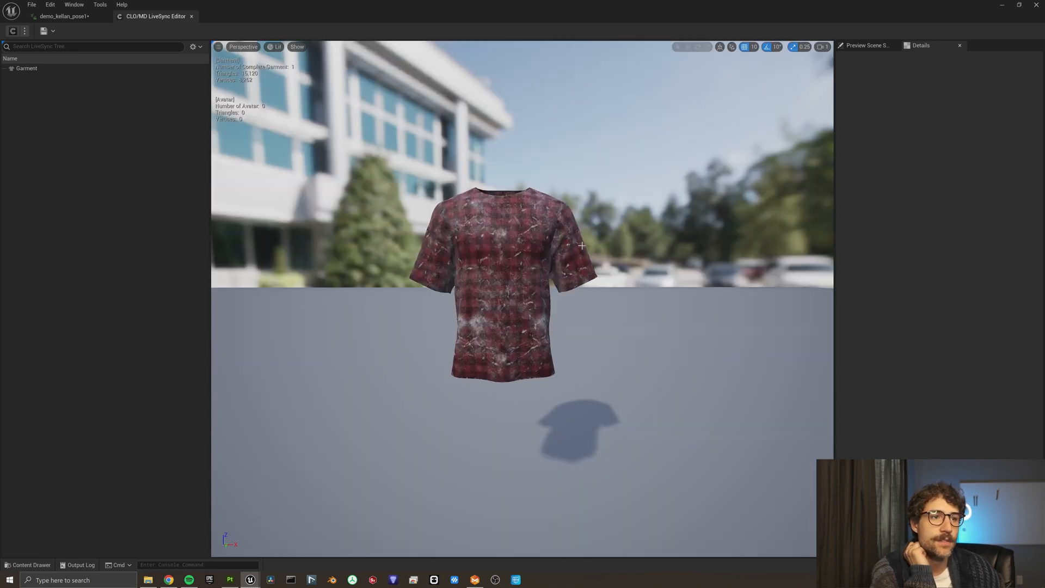
left_click(27, 68)
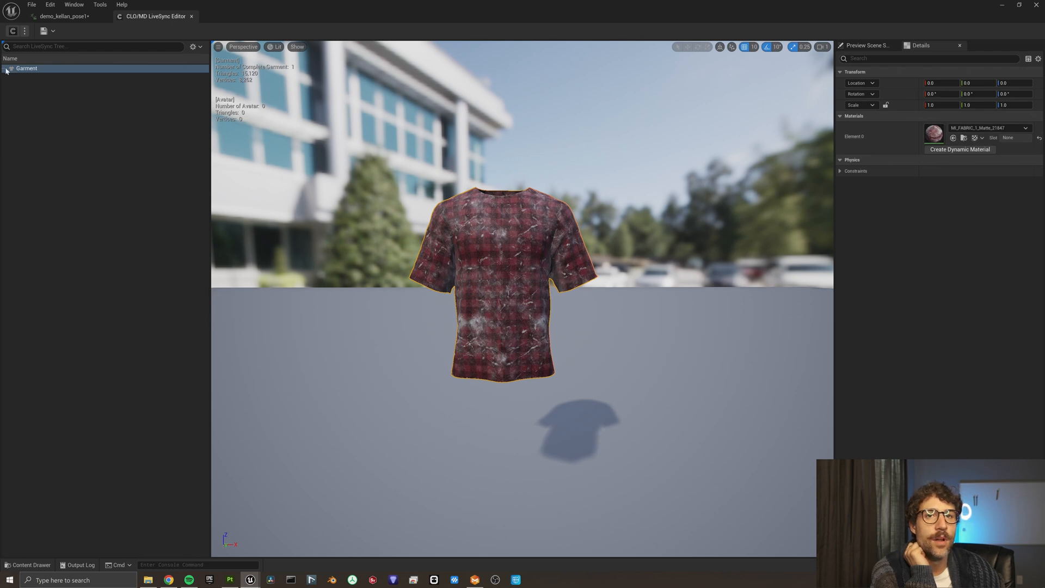
left_click(44, 30)
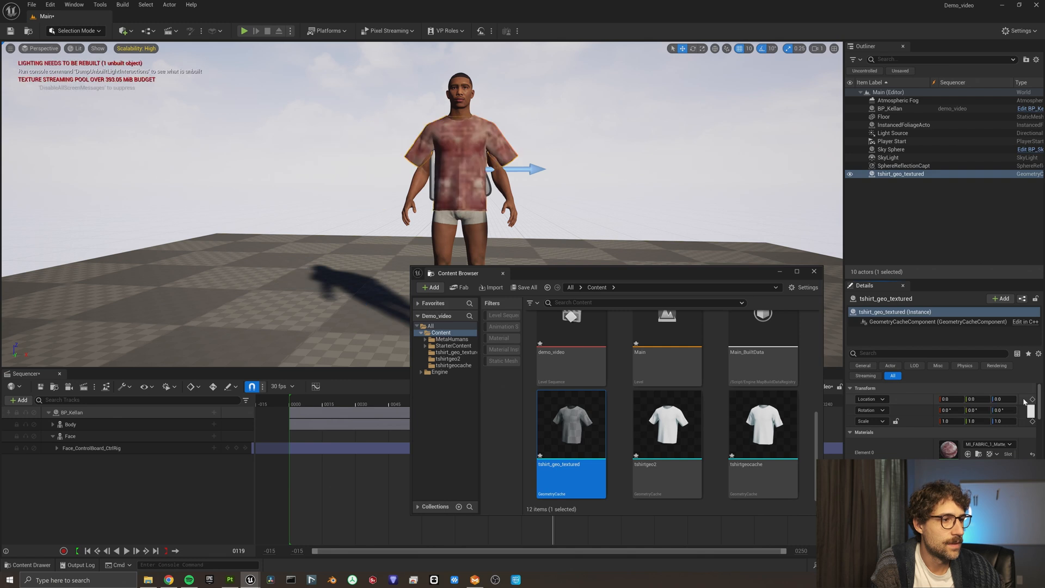
Step: Open the tshirt_geo_textured asset to view its 4096×4096 plaid texture
left_click(19, 400)
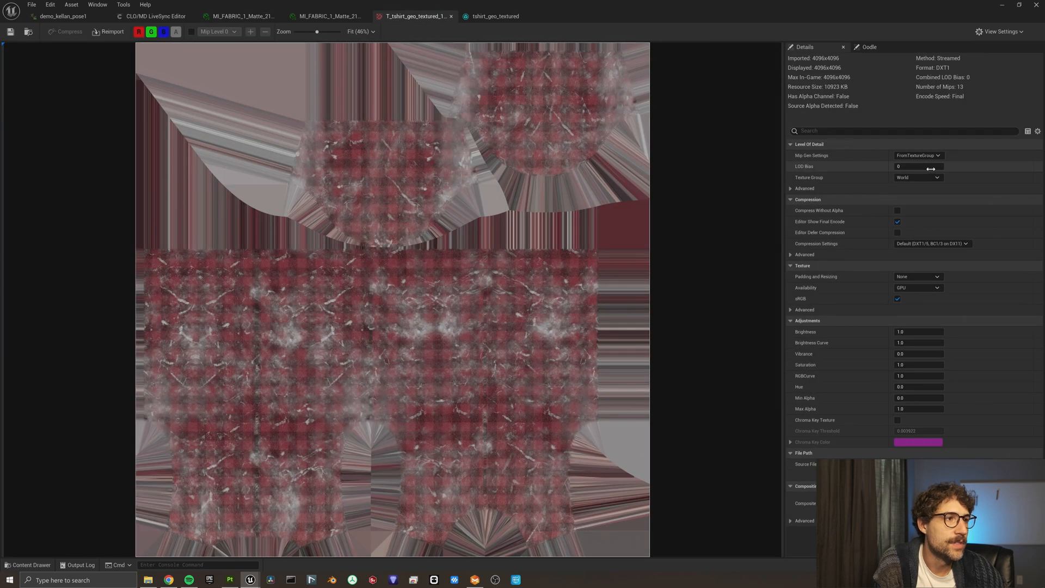
Step: Back in the Main level, rewind the Sequencer to frame 0 and play the plaid shirt animation
left_click(918, 166)
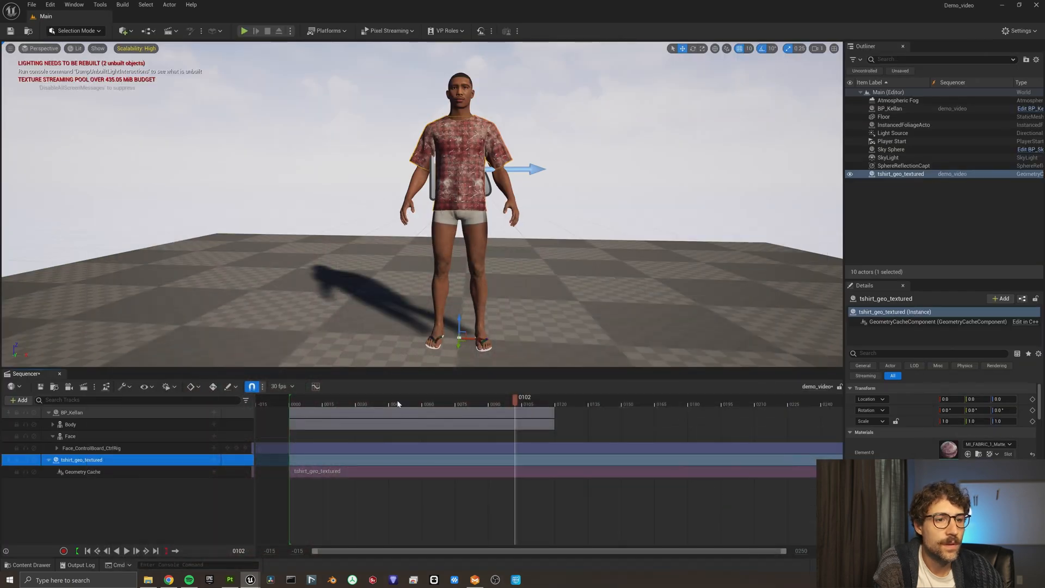
left_click(86, 550)
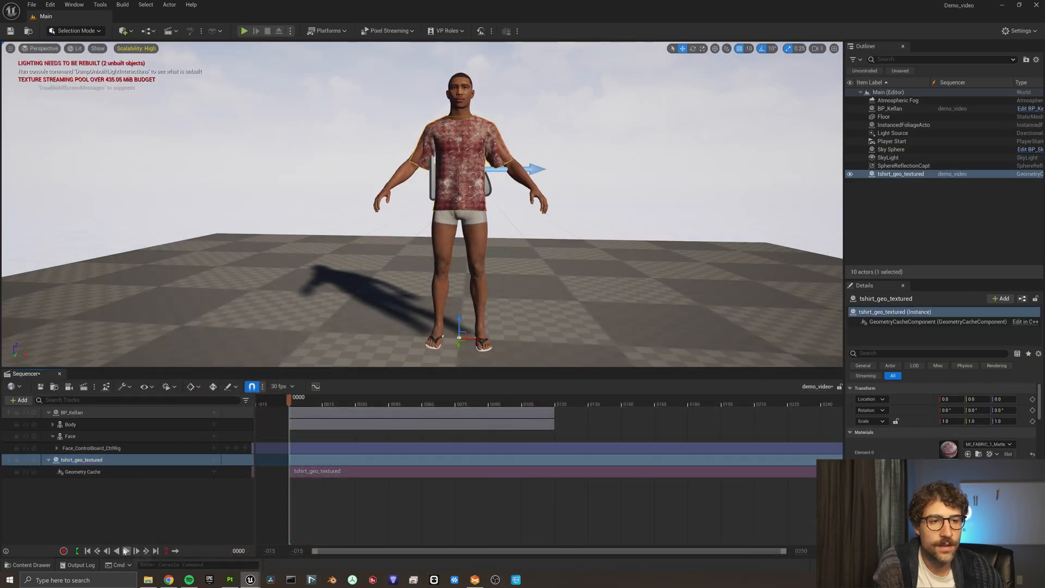
left_click(125, 550)
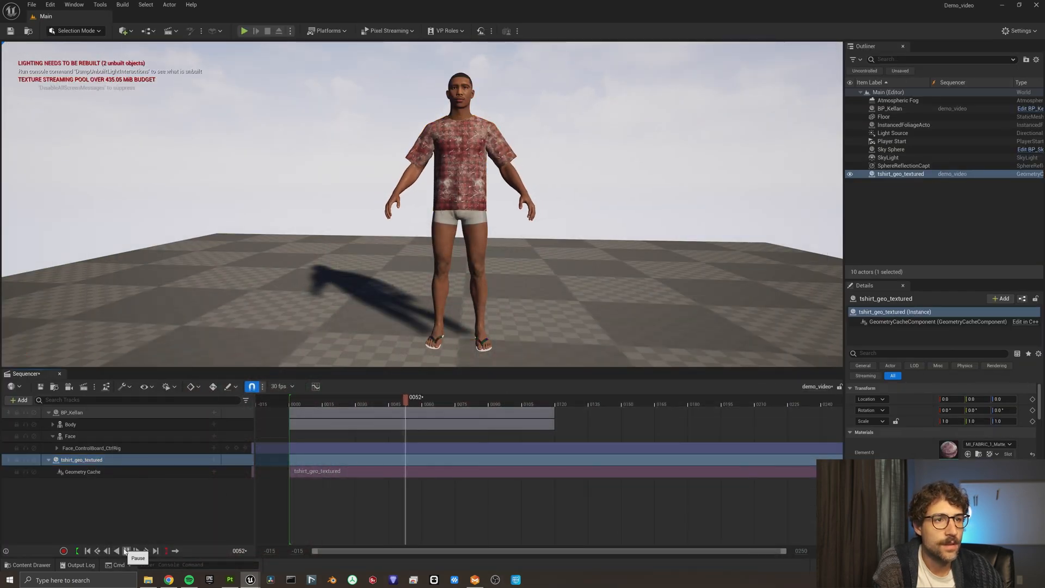